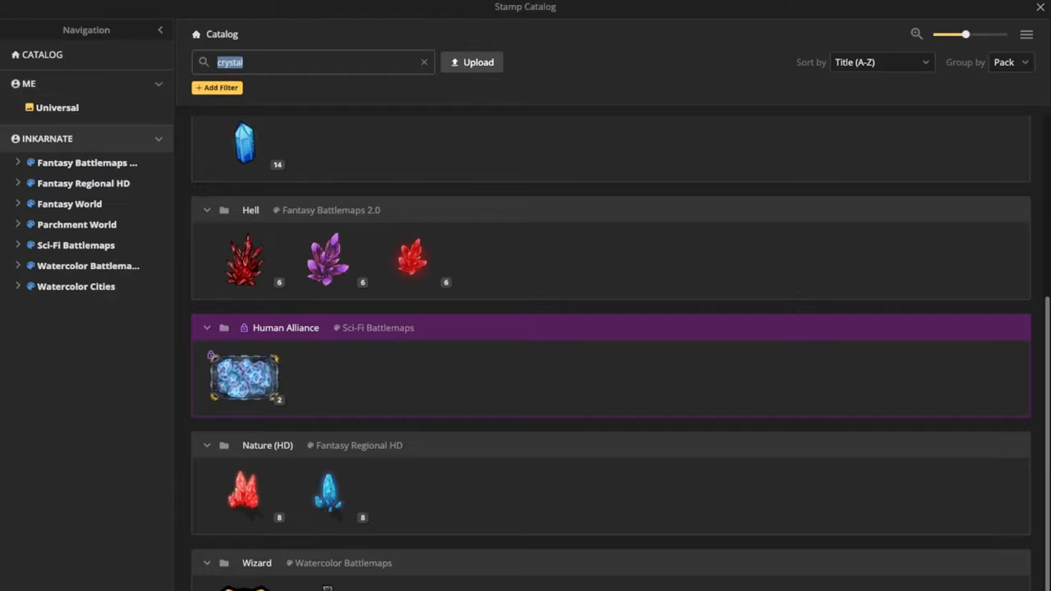
Filter the Stamp Catalog to Fantasy World and search 'towe' to find the Desert Tower.
{"action": "left_click", "coordinate": [69, 203]}
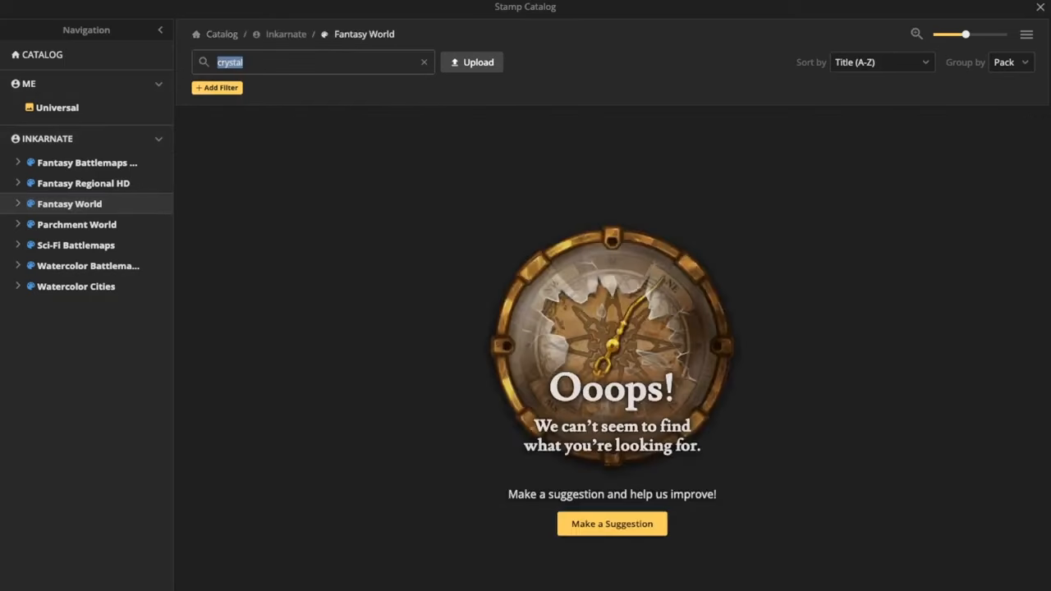
{"action": "type", "text": "towe"}
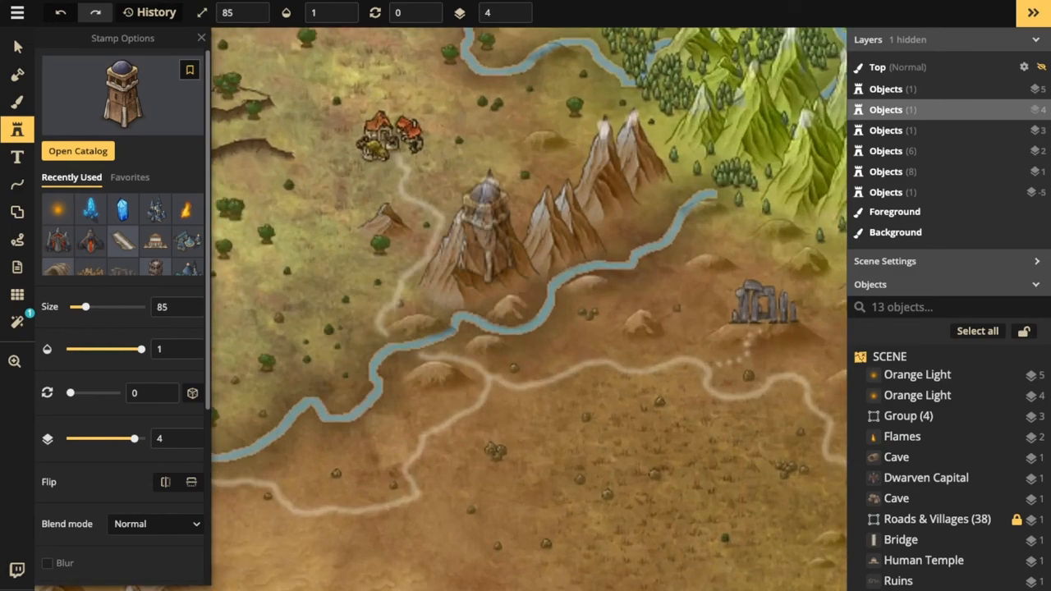
Stamp the Desert Tower at size 55, then drag it off the mountains into the desert.
{"action": "left_click_drag", "start_coordinate": [84, 306], "coordinate": [78, 306]}
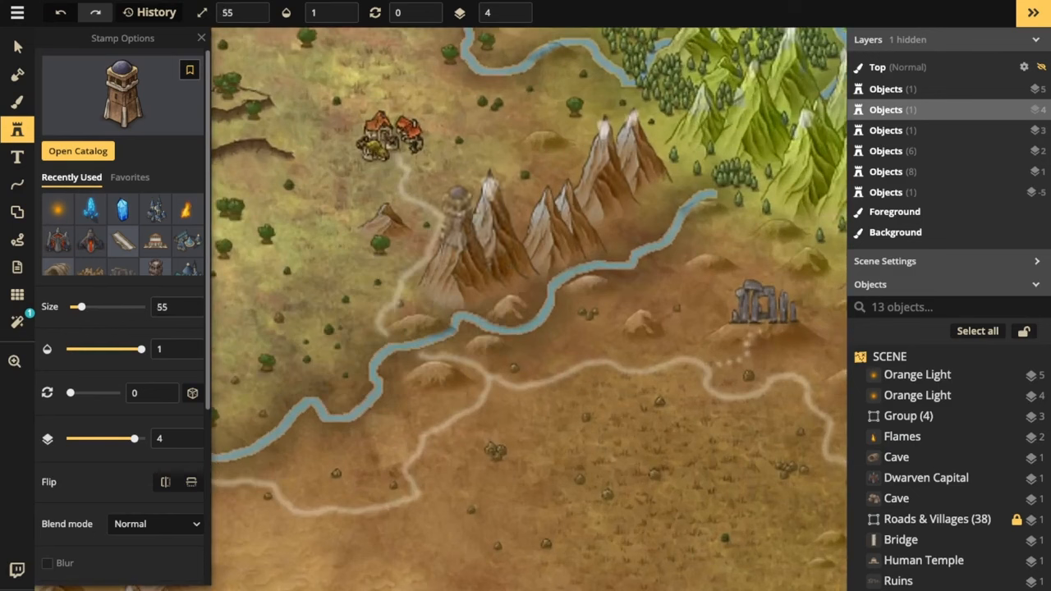
{"action": "left_click", "coordinate": [458, 223]}
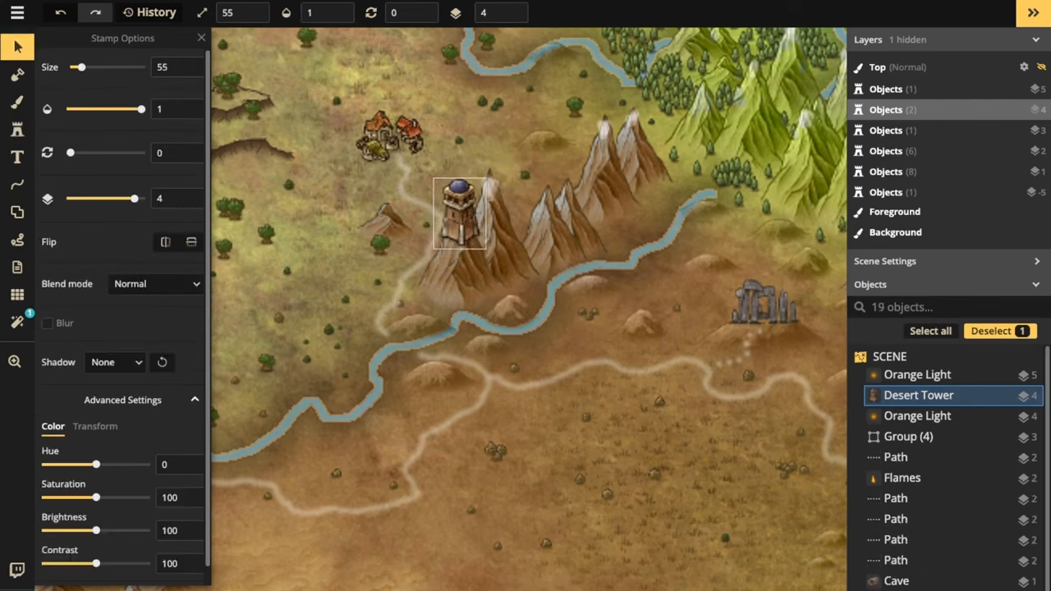
{"action": "left_click_drag", "start_coordinate": [460, 214], "coordinate": [440, 345]}
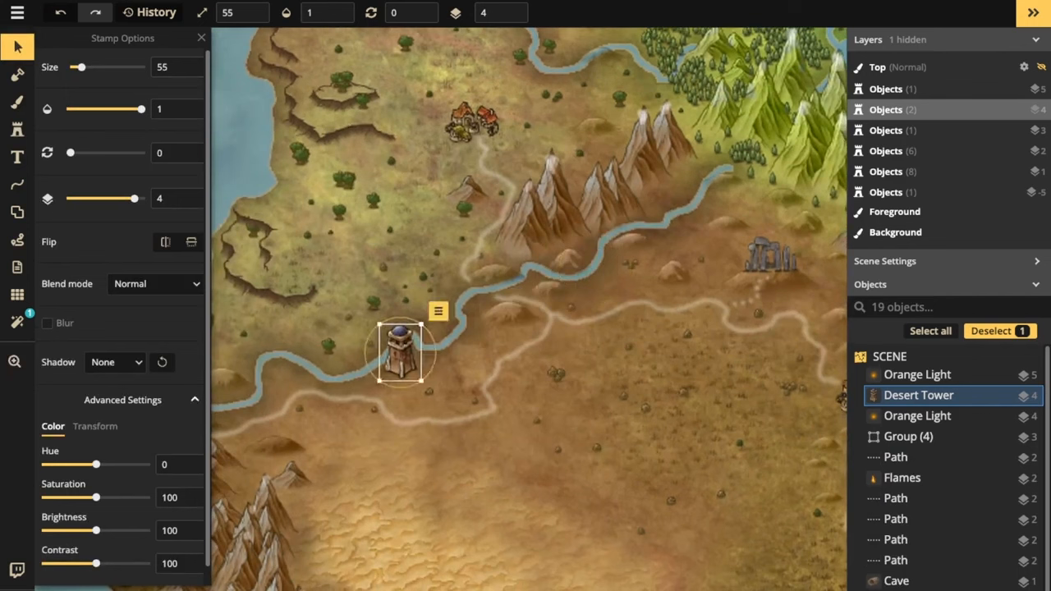
{"action": "left_click_drag", "start_coordinate": [402, 353], "coordinate": [439, 328]}
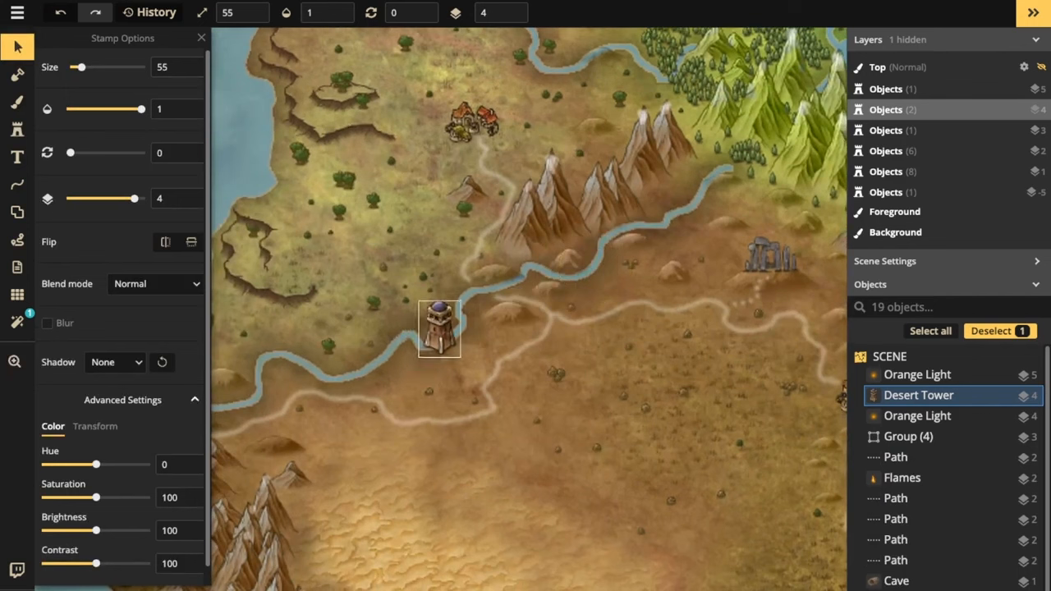
{"action": "left_click_drag", "start_coordinate": [439, 329], "coordinate": [455, 324]}
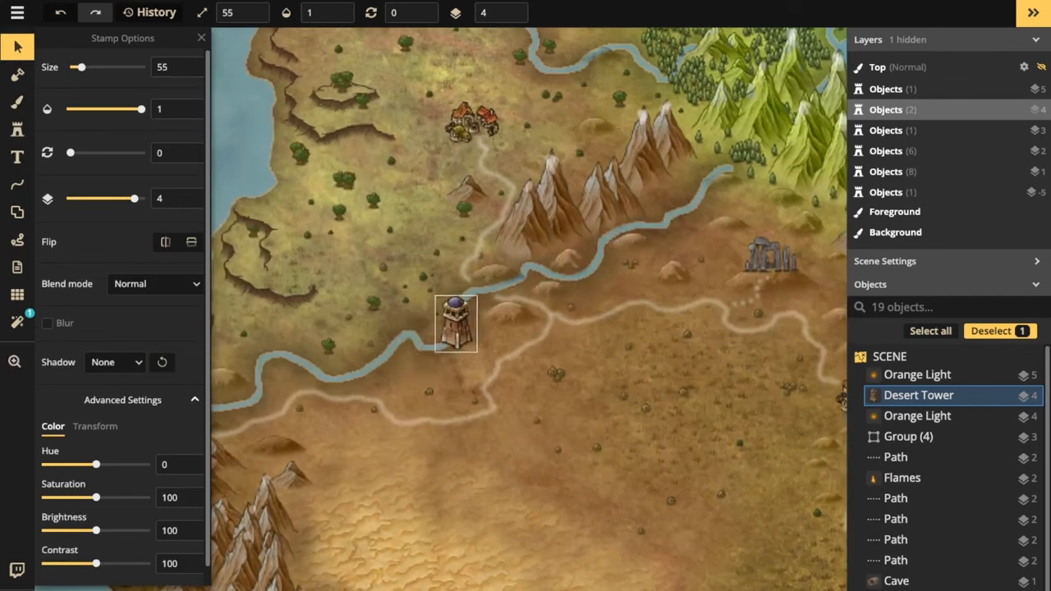
{"action": "left_click_drag", "start_coordinate": [455, 324], "coordinate": [522, 279]}
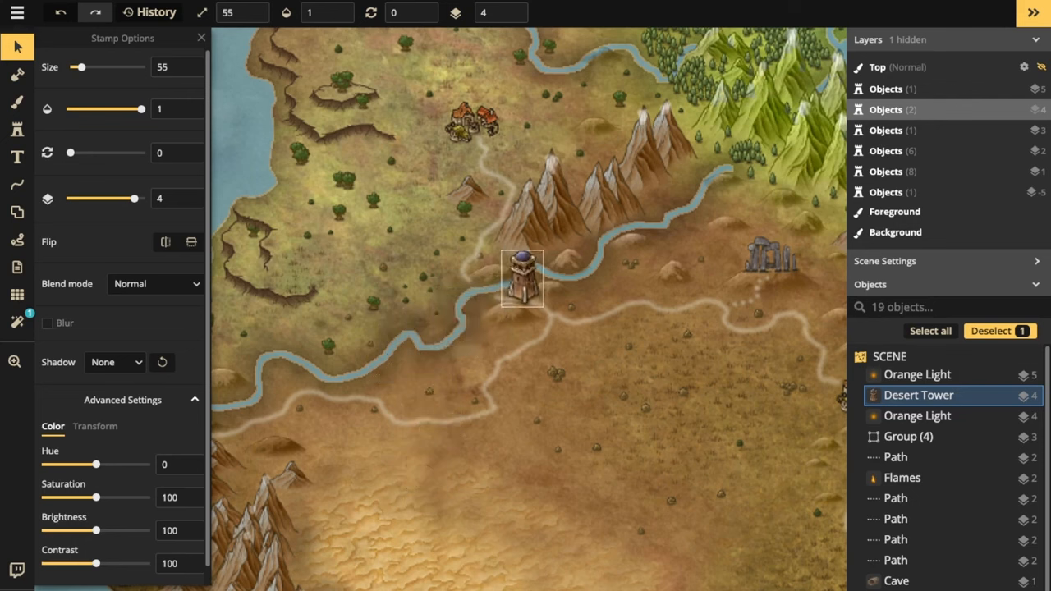
{"action": "left_click_drag", "start_coordinate": [522, 279], "coordinate": [509, 289]}
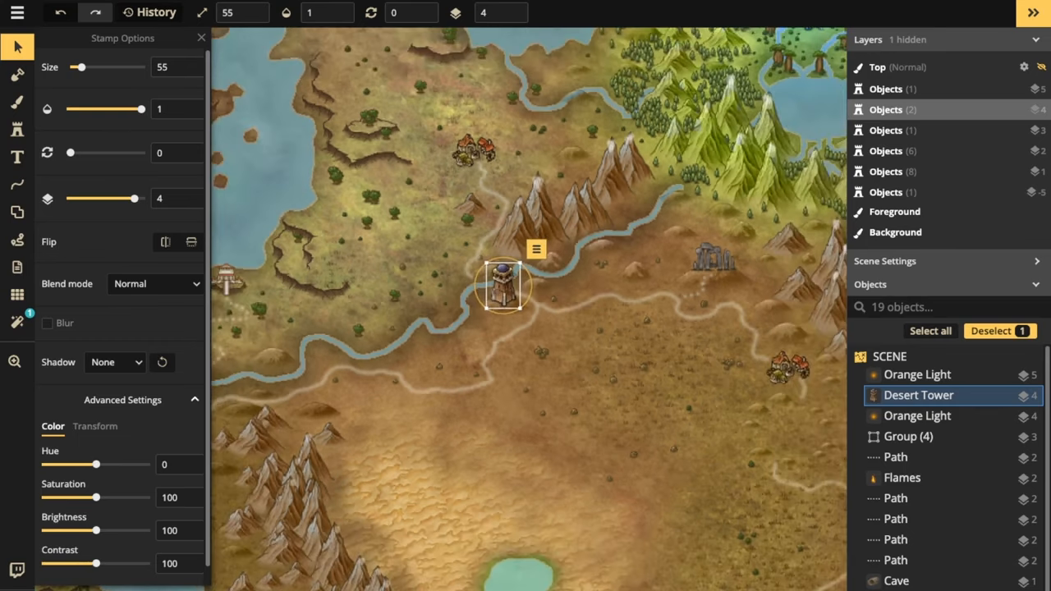
{"action": "left_click_drag", "start_coordinate": [504, 285], "coordinate": [786, 316]}
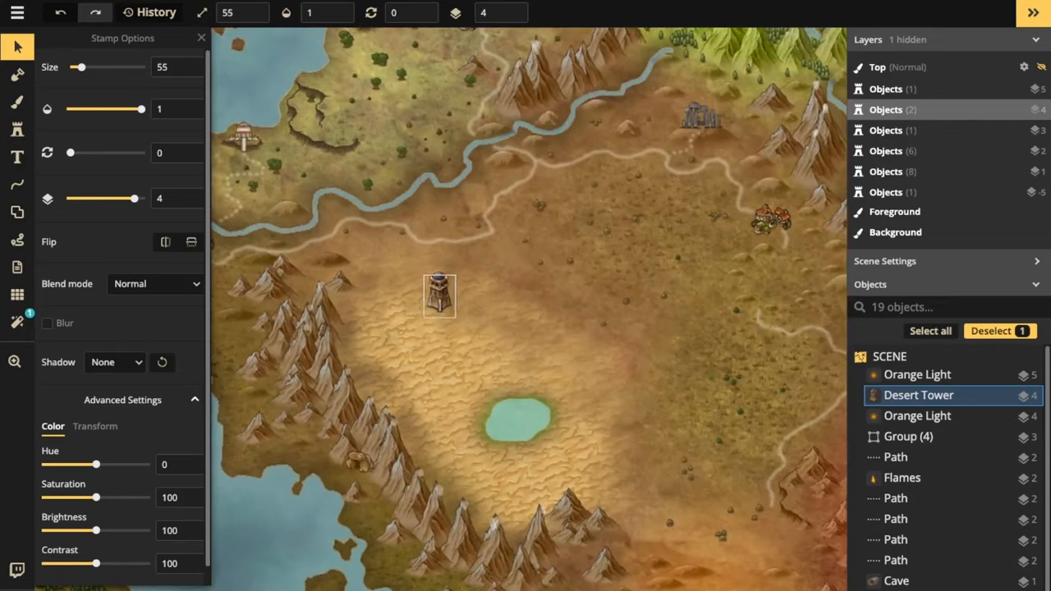
Move the Desert Tower beside the oasis, shrink it to size 45, and reopen the catalog.
{"action": "left_click_drag", "start_coordinate": [440, 295], "coordinate": [565, 415]}
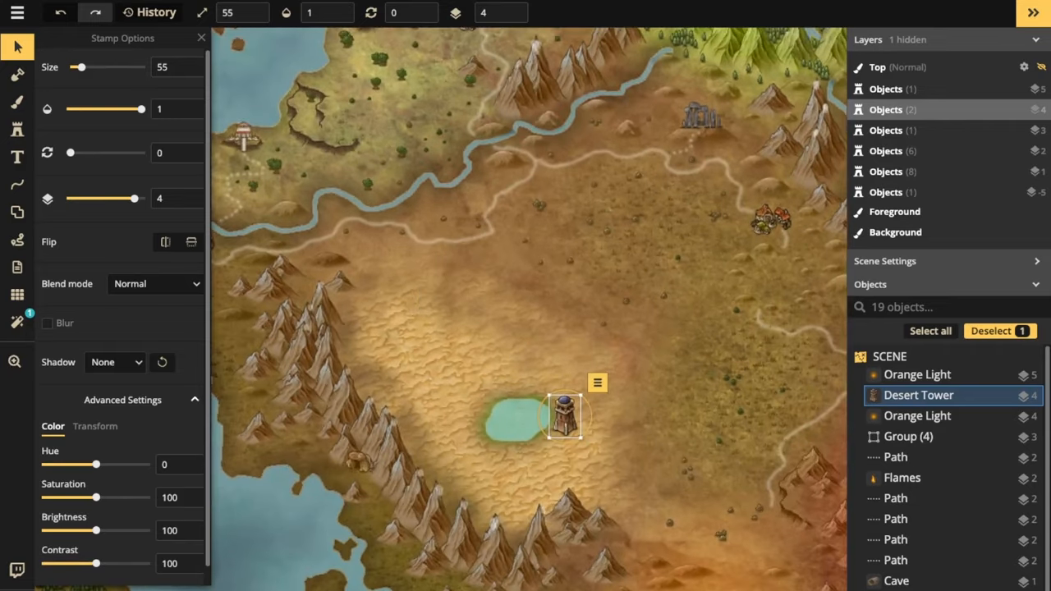
{"action": "left_click_drag", "start_coordinate": [564, 415], "coordinate": [509, 439]}
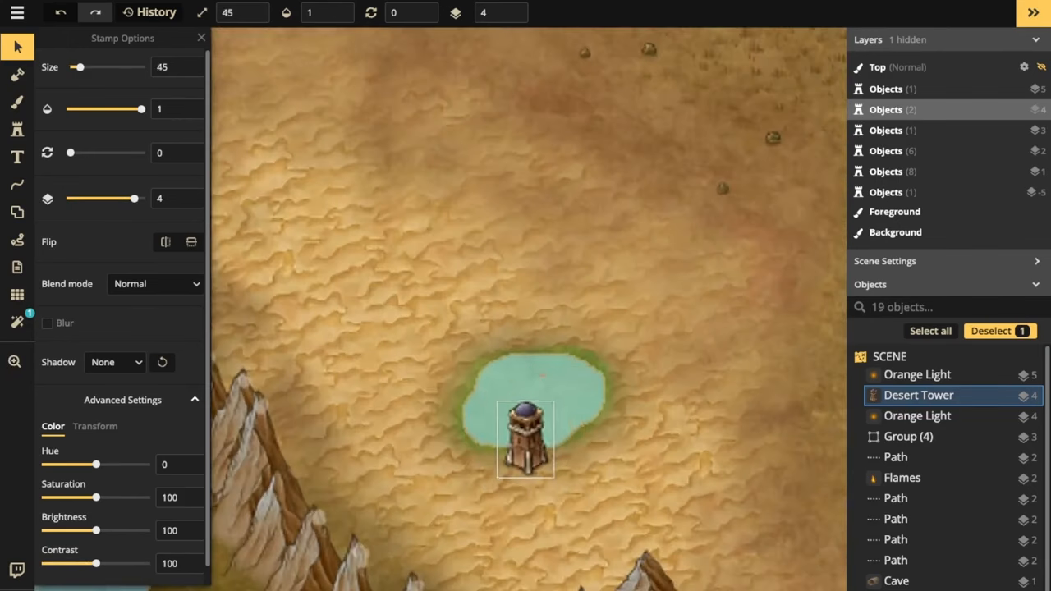
{"action": "left_click", "coordinate": [526, 440]}
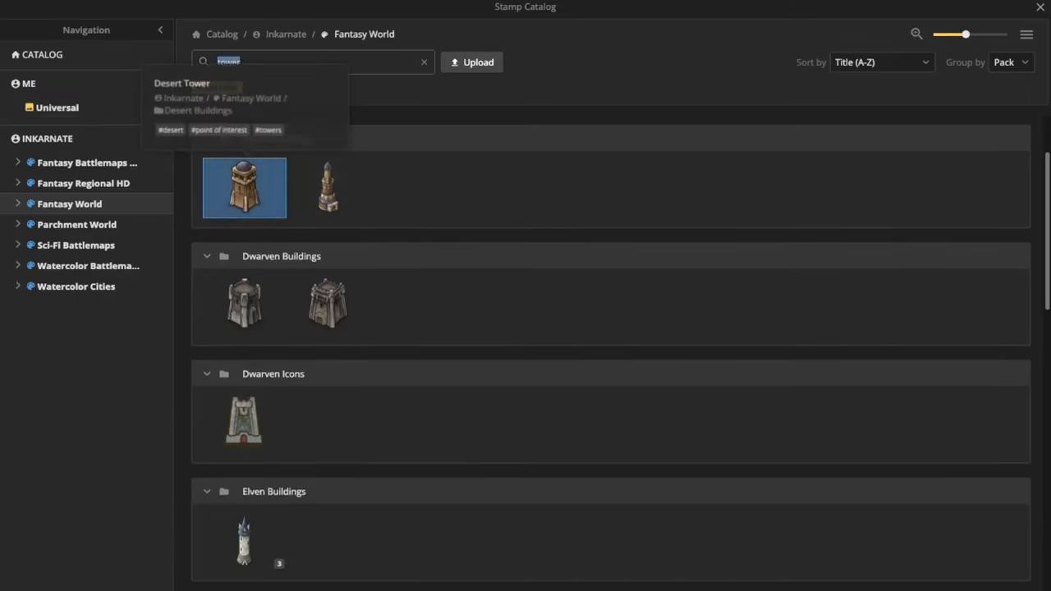
Stamp the Elven Tower by the lake and drag it out into the water.
{"action": "left_click", "coordinate": [244, 187]}
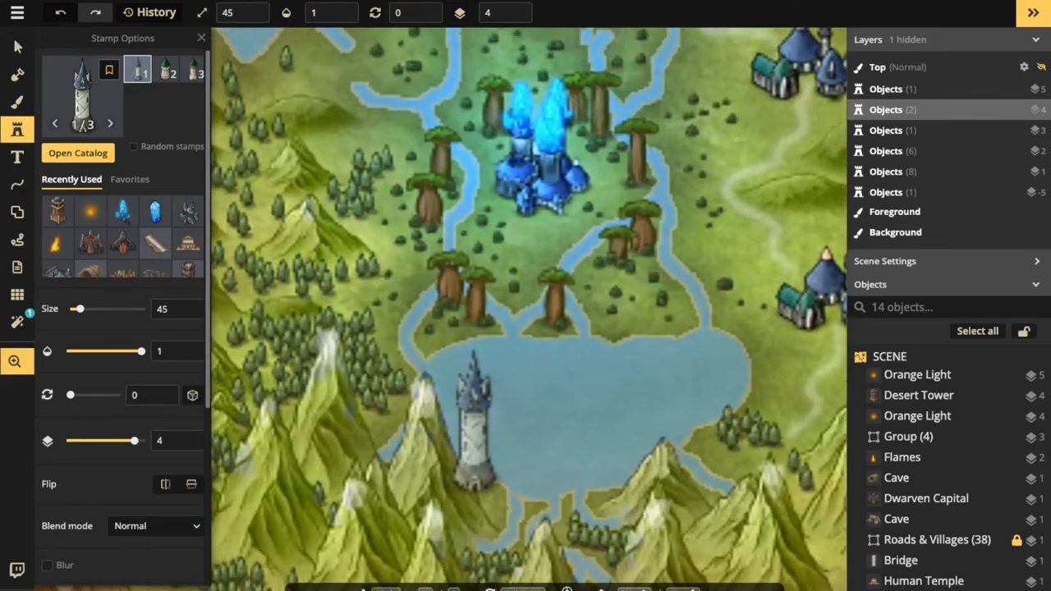
{"action": "left_click", "coordinate": [435, 378]}
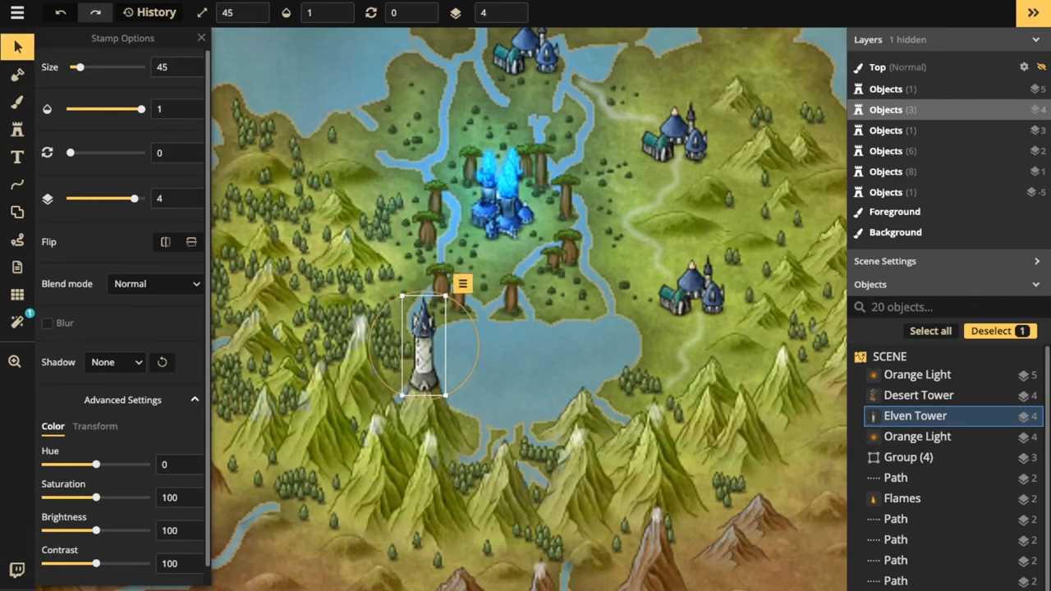
{"action": "left_click_drag", "start_coordinate": [422, 345], "coordinate": [495, 320]}
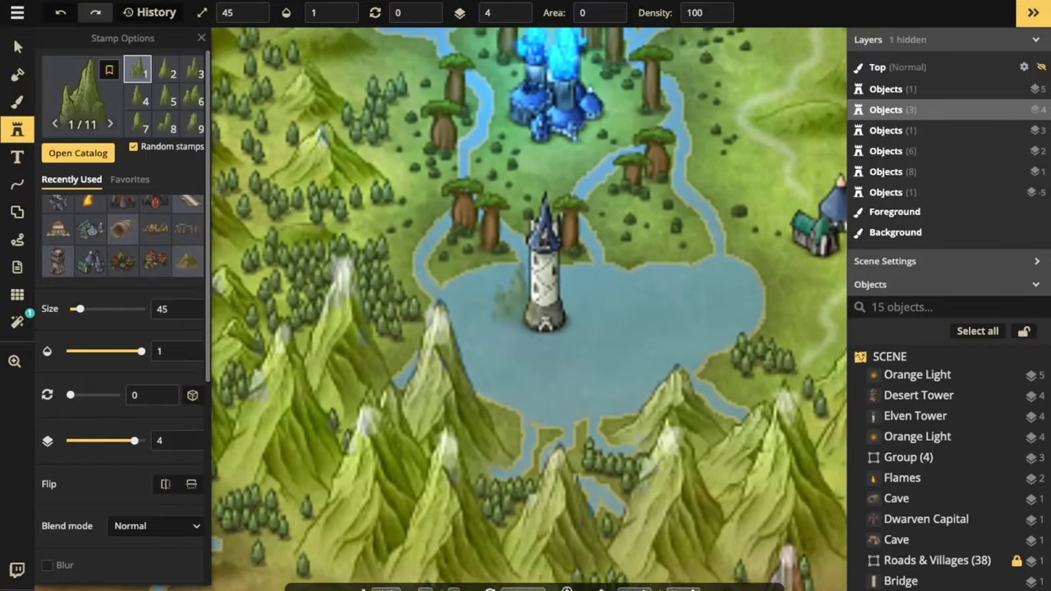
Stamp a Karst rock rotated 180 under the Elven Tower and group the two.
{"action": "left_click_drag", "start_coordinate": [70, 395], "coordinate": [93, 395]}
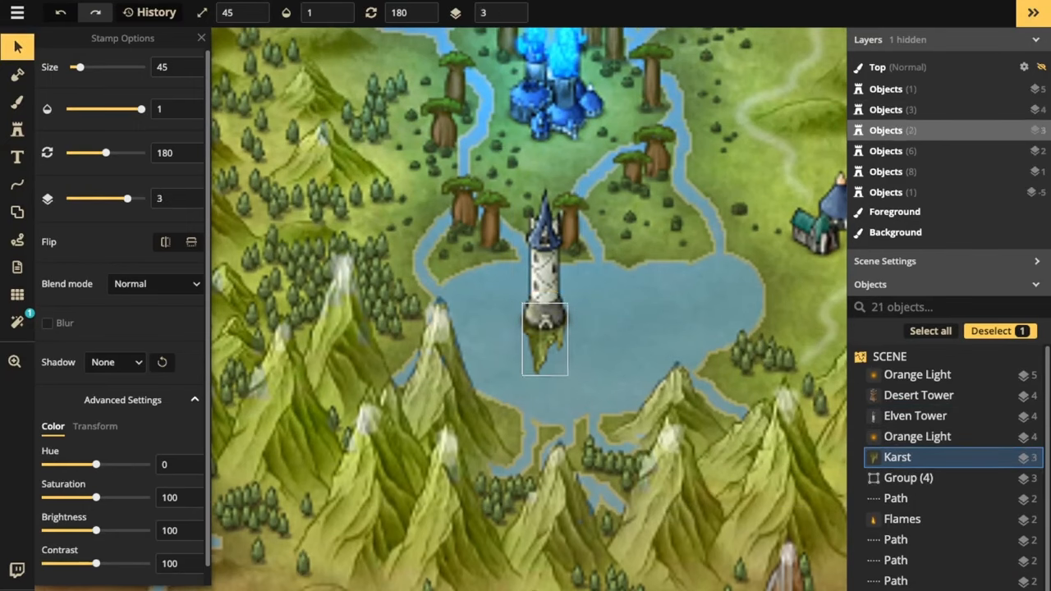
{"action": "left_click", "coordinate": [914, 416]}
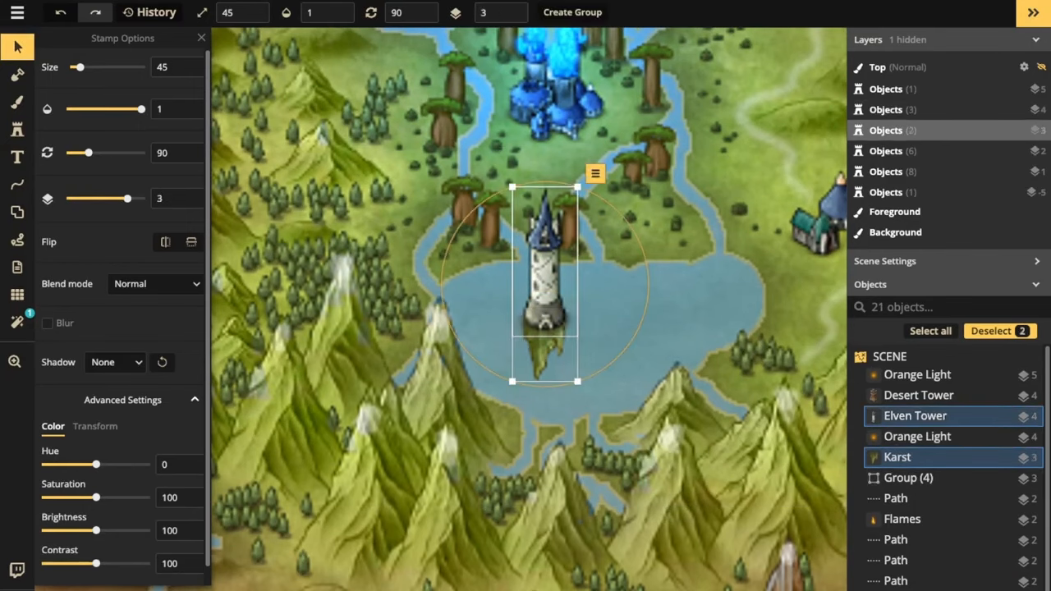
{"action": "left_click", "coordinate": [572, 12]}
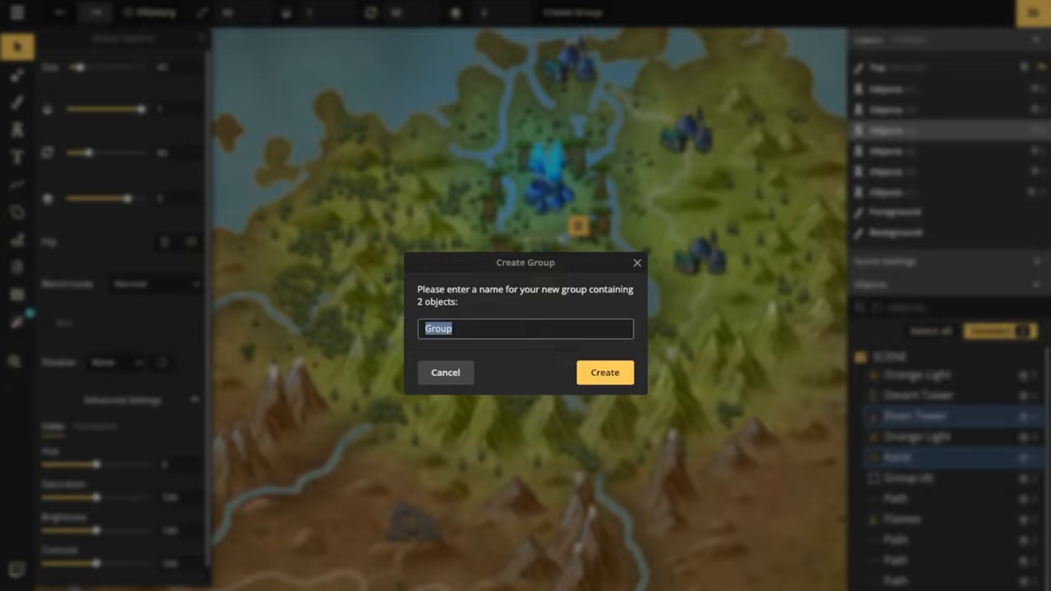
{"action": "left_click", "coordinate": [604, 372]}
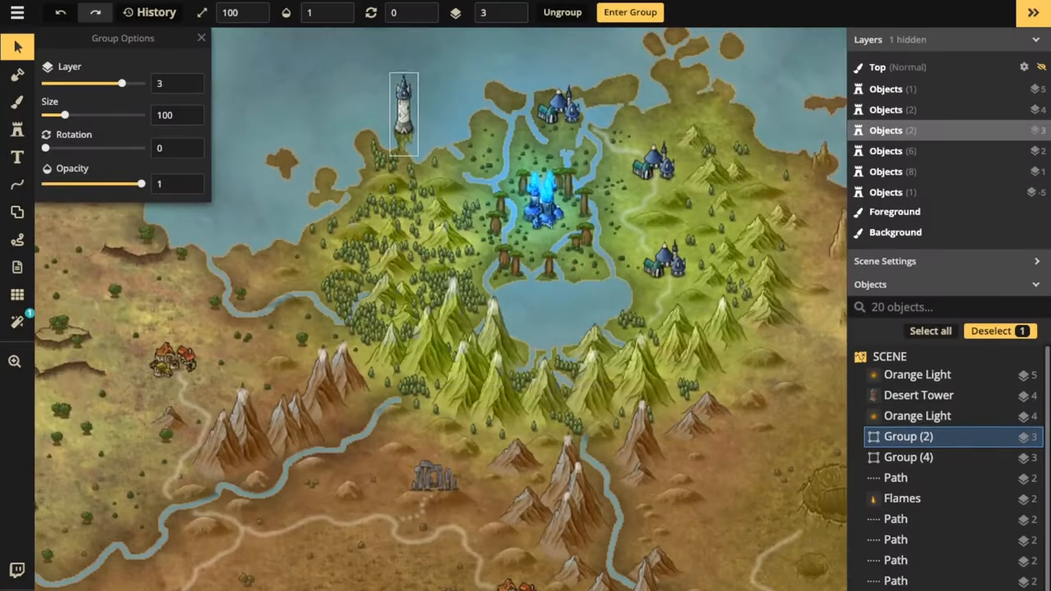
Spread the tower-and-rock groups over the northern sea and add a Karst base inside one group.
{"action": "left_click_drag", "start_coordinate": [403, 115], "coordinate": [548, 271]}
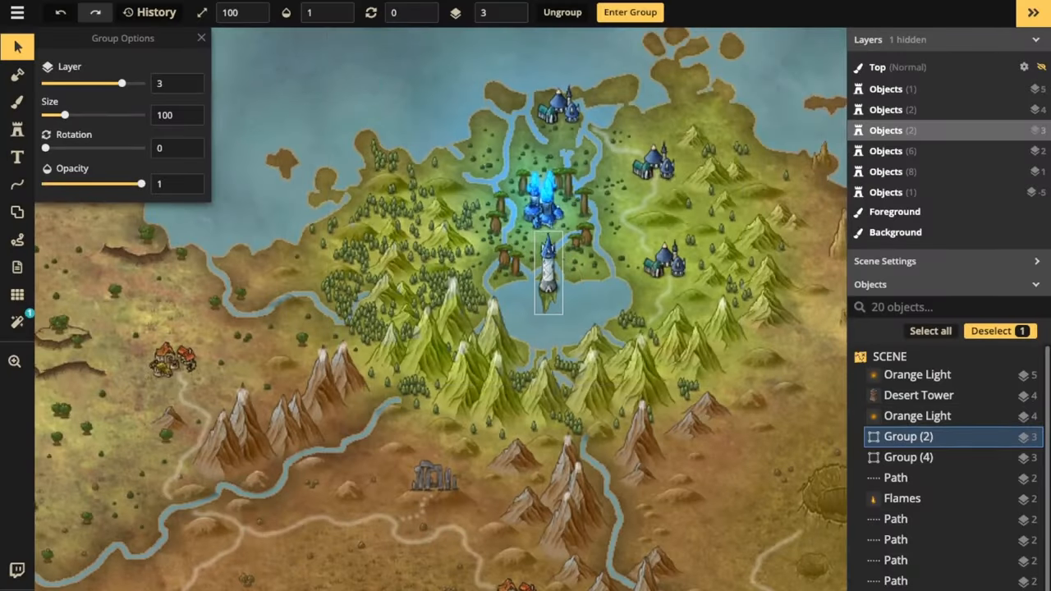
{"action": "left_click_drag", "start_coordinate": [547, 271], "coordinate": [435, 86]}
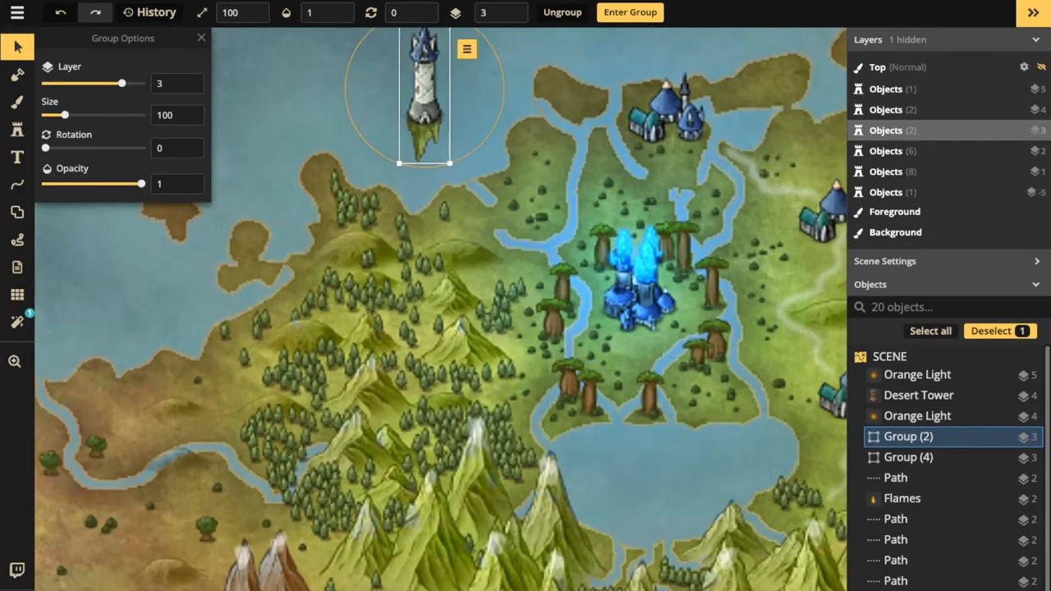
{"action": "left_click_drag", "start_coordinate": [423, 98], "coordinate": [443, 90]}
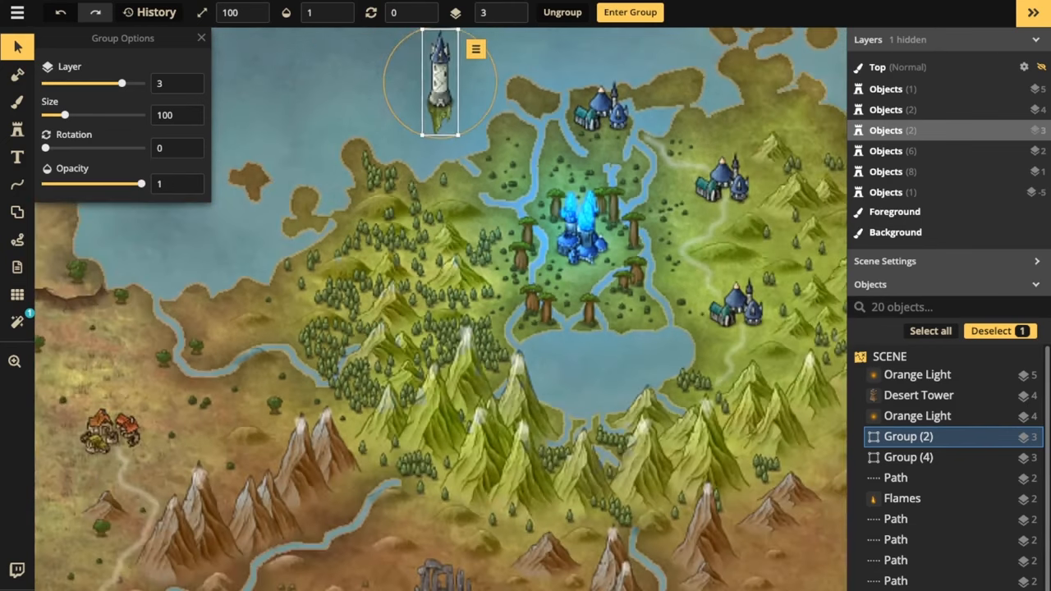
{"action": "left_click_drag", "start_coordinate": [439, 82], "coordinate": [517, 345]}
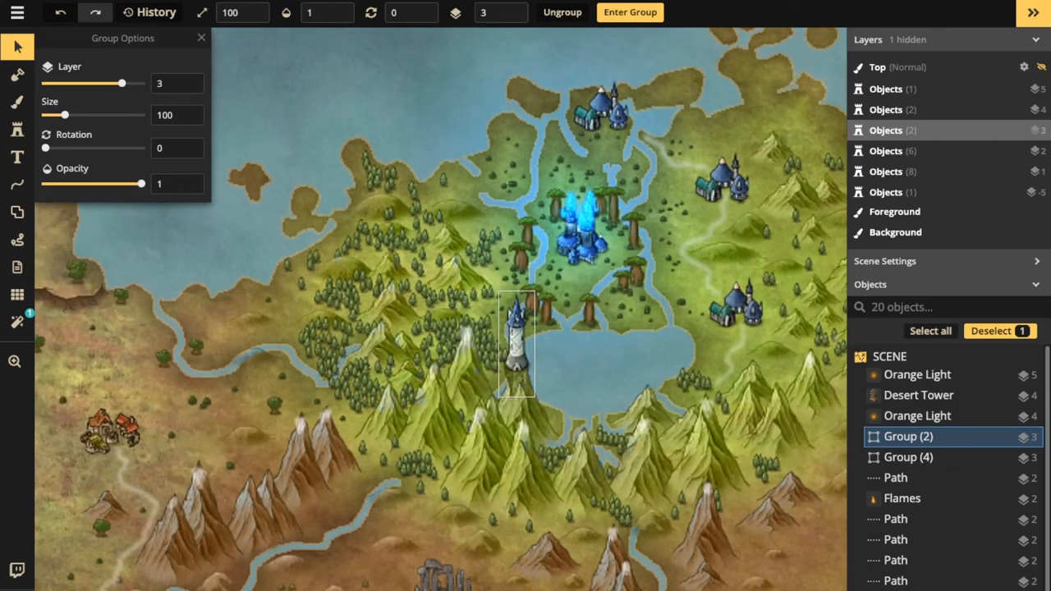
{"action": "left_click_drag", "start_coordinate": [517, 341], "coordinate": [447, 98]}
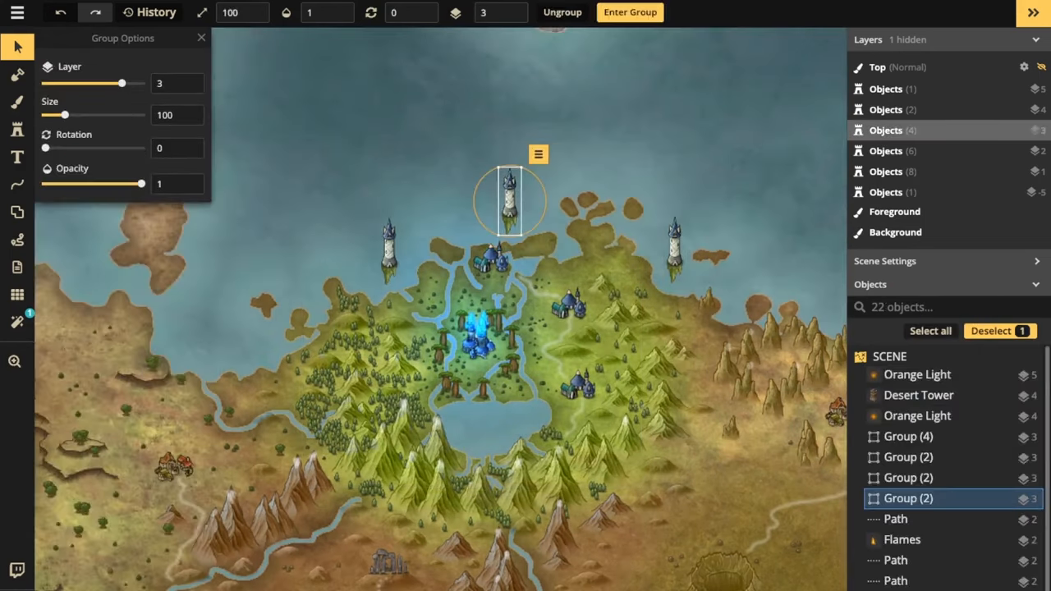
{"action": "left_click", "coordinate": [630, 12]}
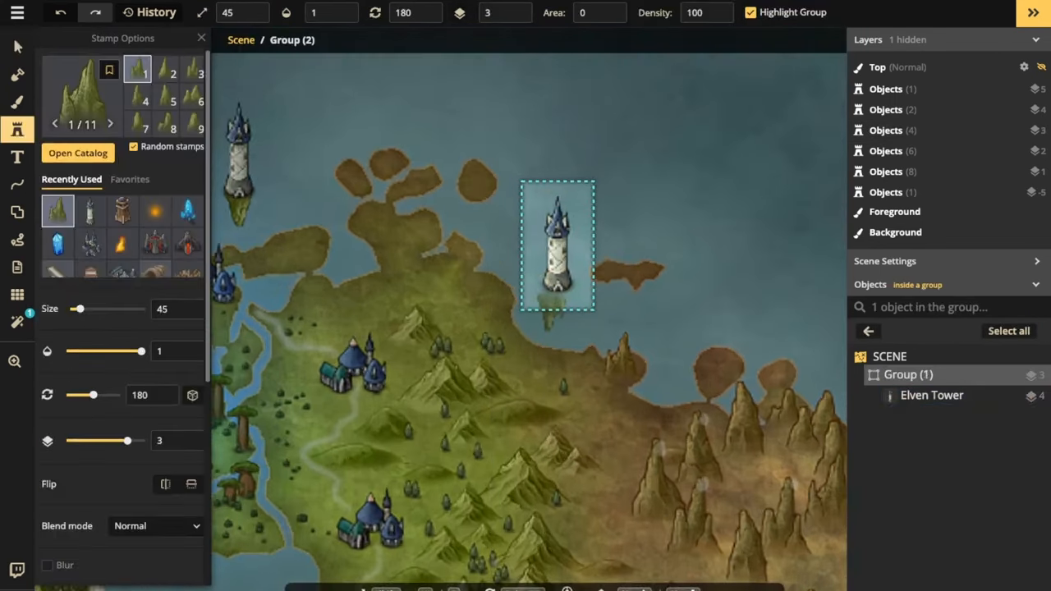
{"action": "left_click", "coordinate": [556, 320]}
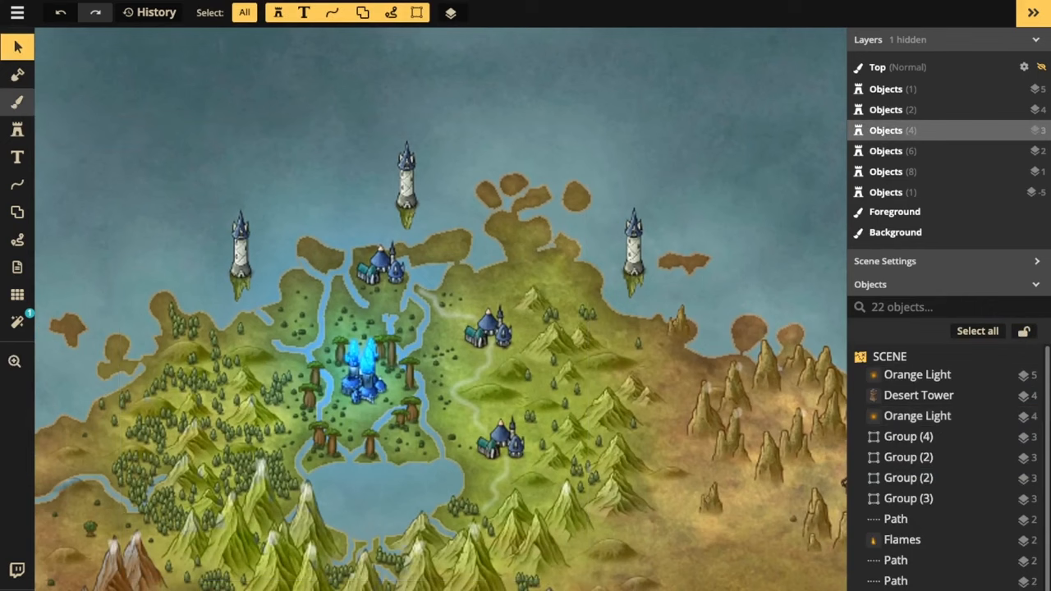
{"action": "left_click", "coordinate": [18, 102]}
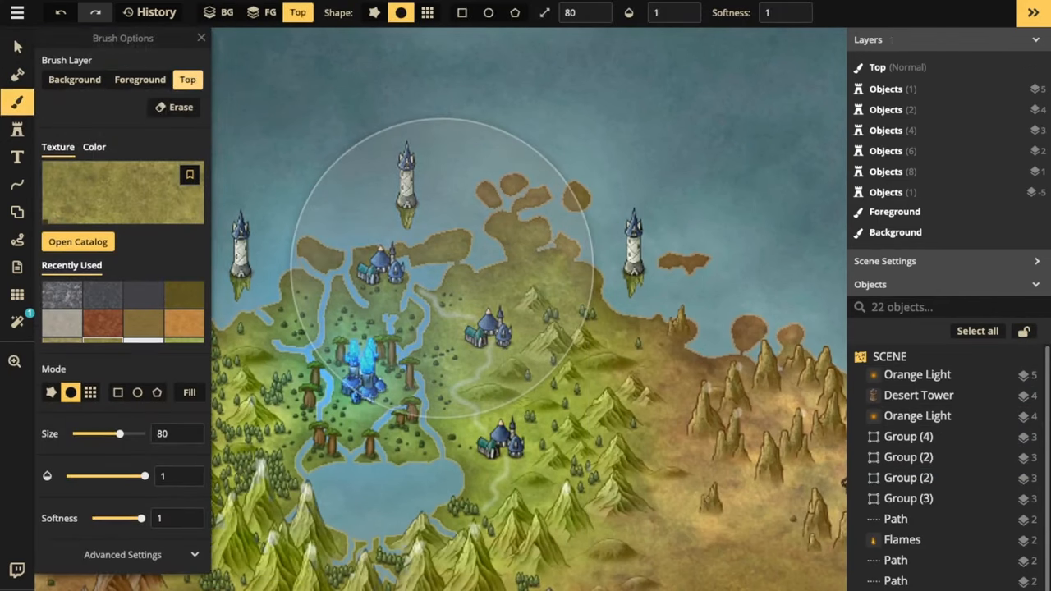
{"action": "left_click", "coordinate": [94, 147]}
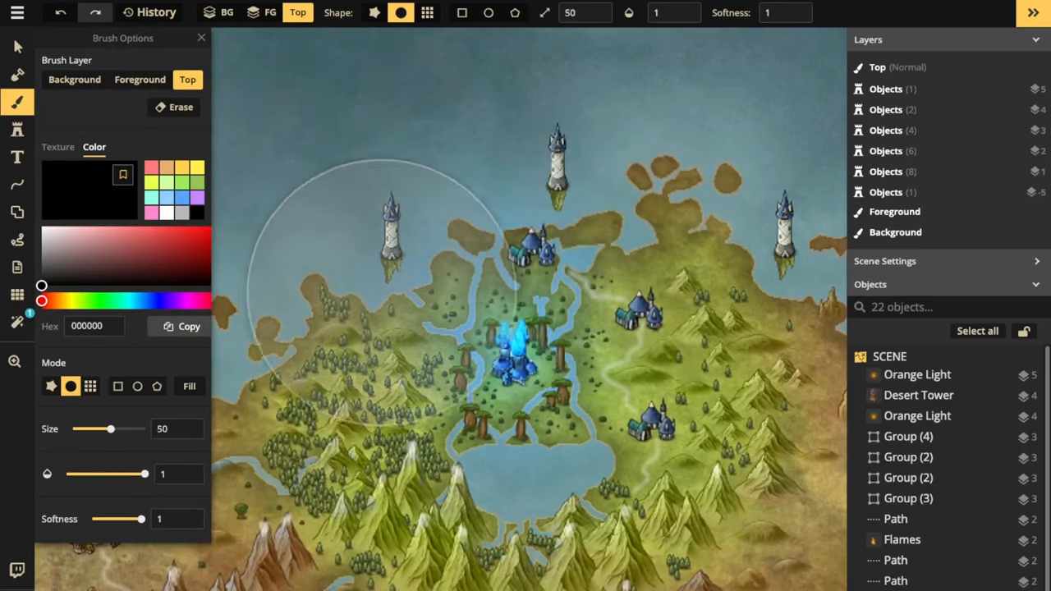
{"action": "left_click_drag", "start_coordinate": [110, 428], "coordinate": [76, 429]}
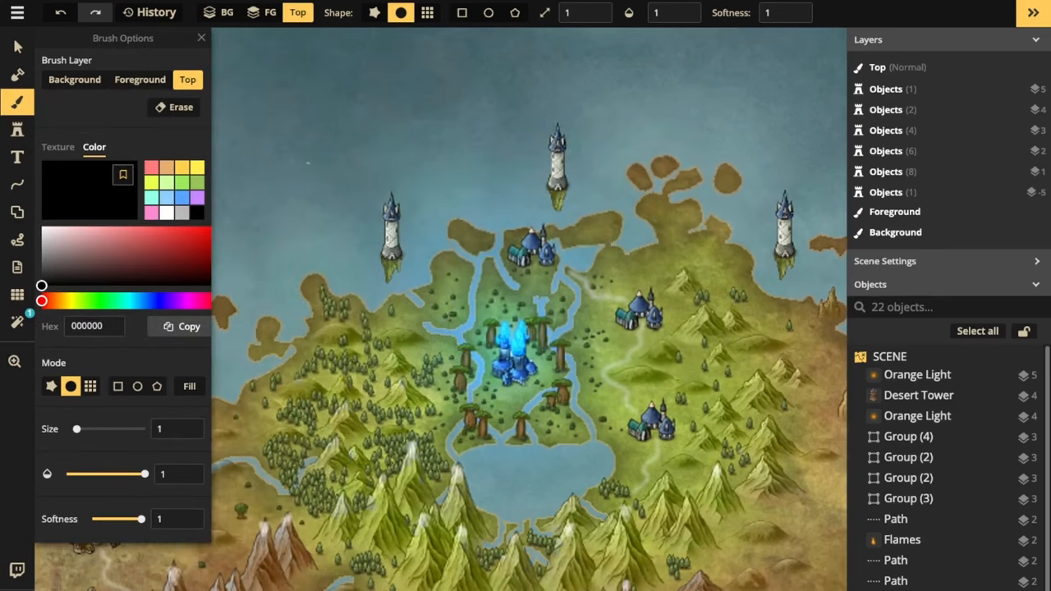
{"action": "left_click", "coordinate": [674, 12]}
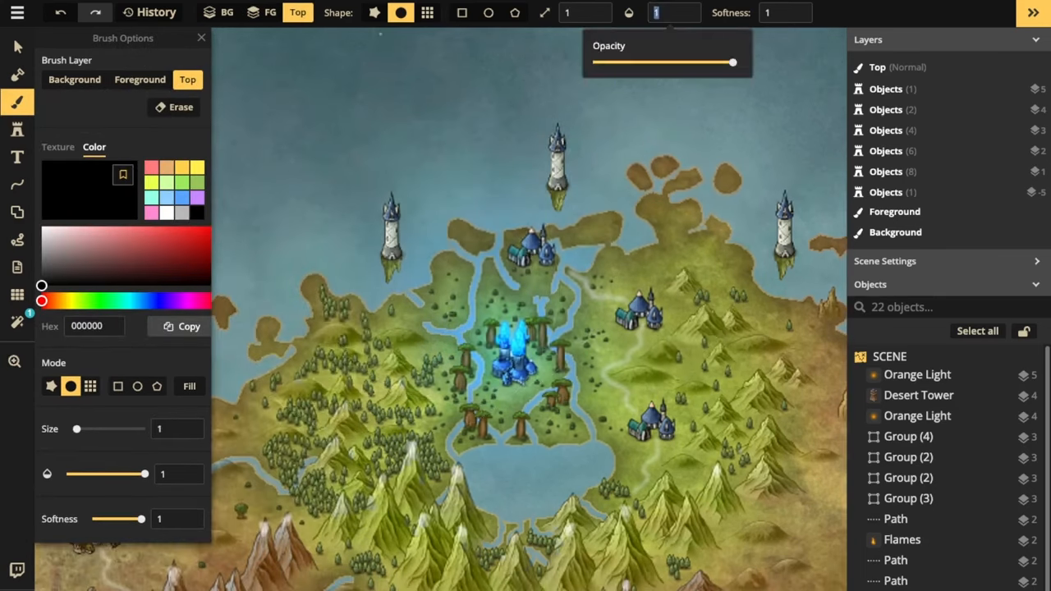
{"action": "left_click_drag", "start_coordinate": [731, 62], "coordinate": [639, 63]}
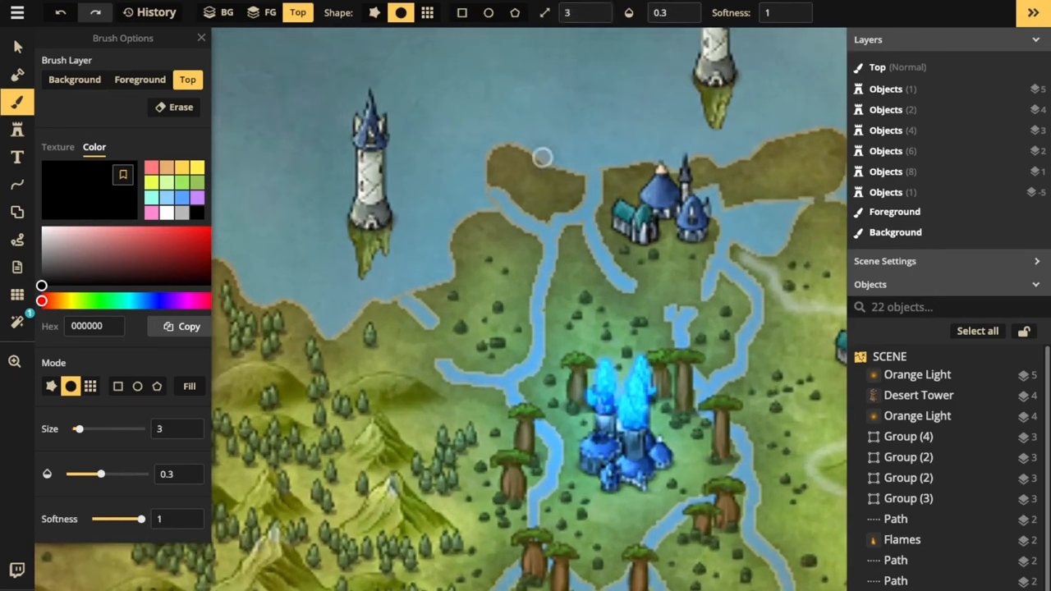
{"action": "mouse_move", "coordinate": [379, 312]}
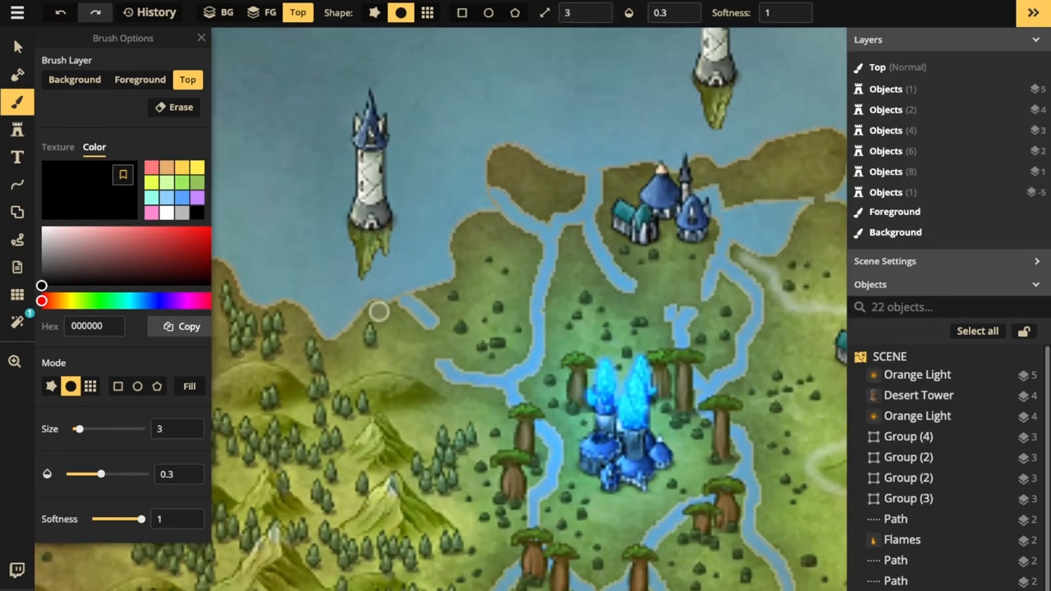
{"action": "mouse_move", "coordinate": [390, 309]}
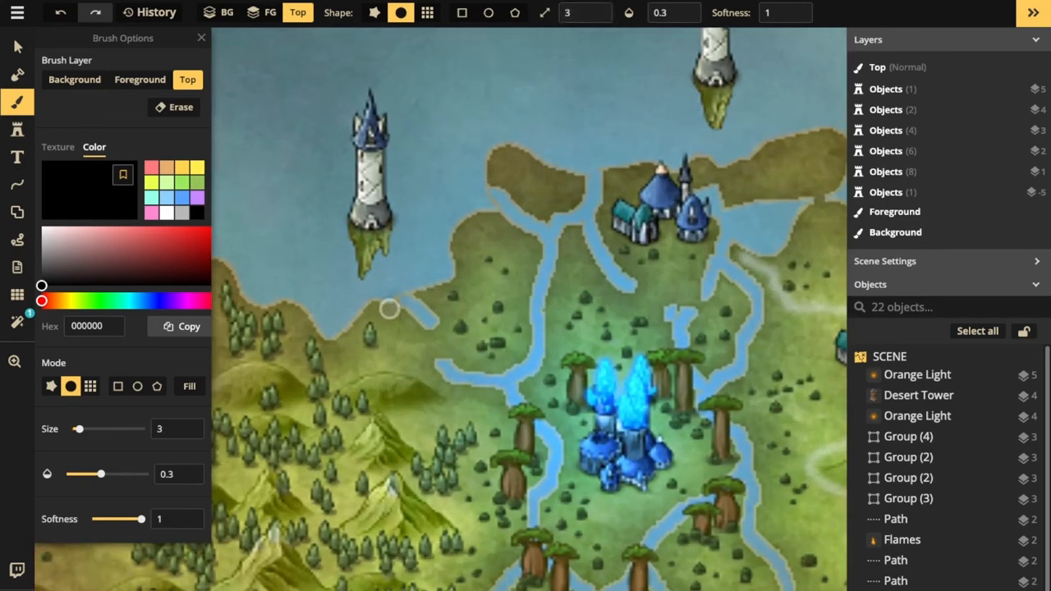
{"action": "mouse_move", "coordinate": [400, 299]}
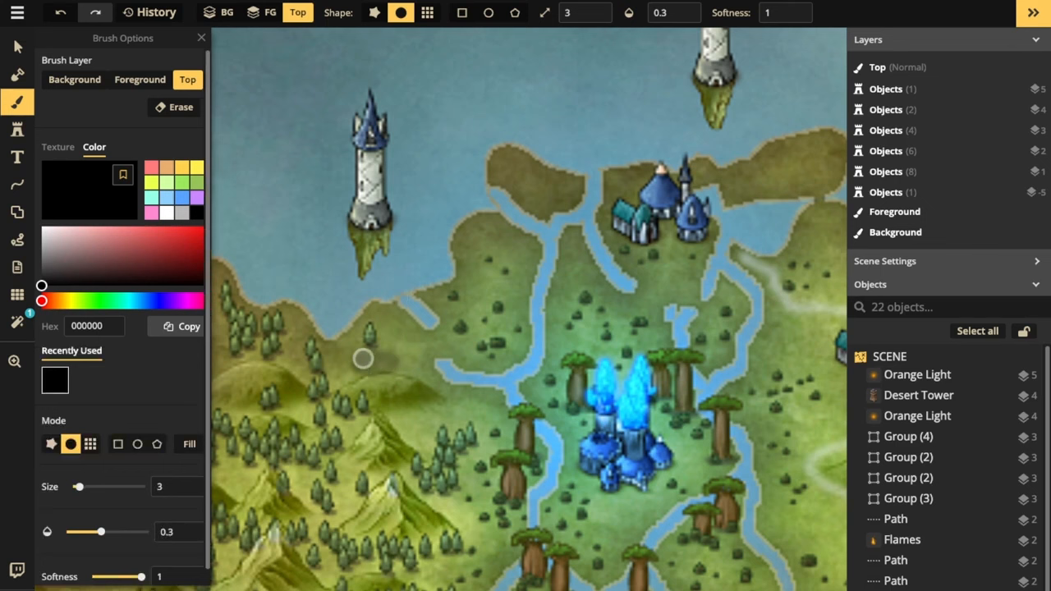
{"action": "mouse_move", "coordinate": [378, 314]}
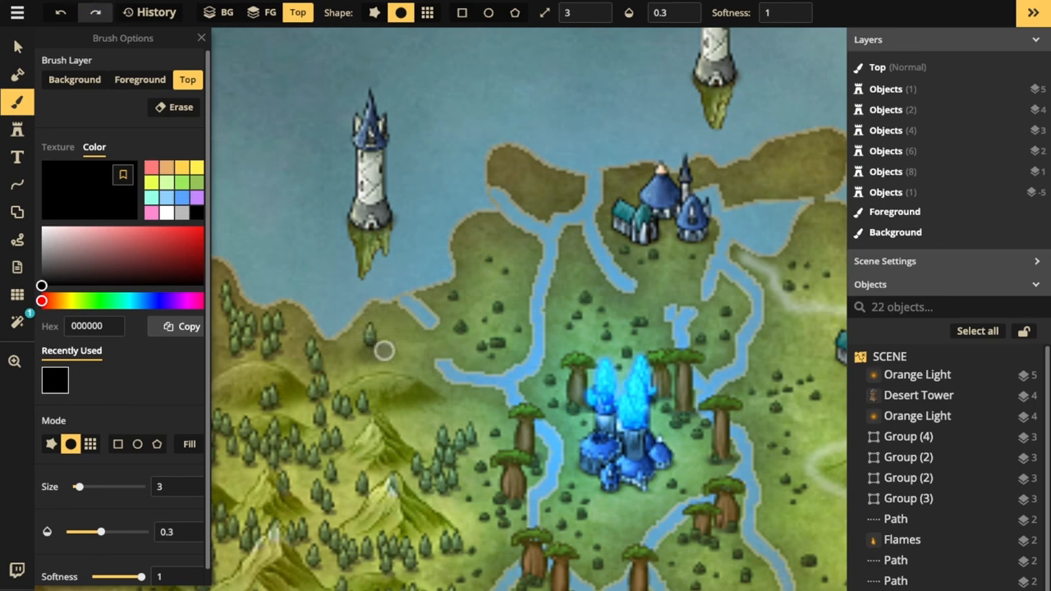
{"action": "mouse_move", "coordinate": [737, 217]}
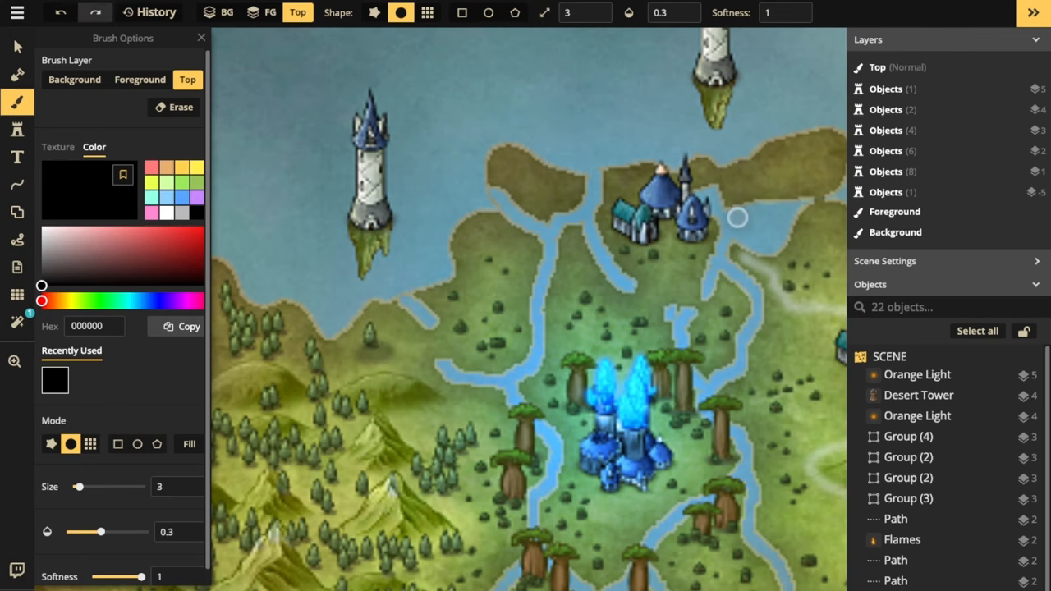
{"action": "mouse_move", "coordinate": [708, 168]}
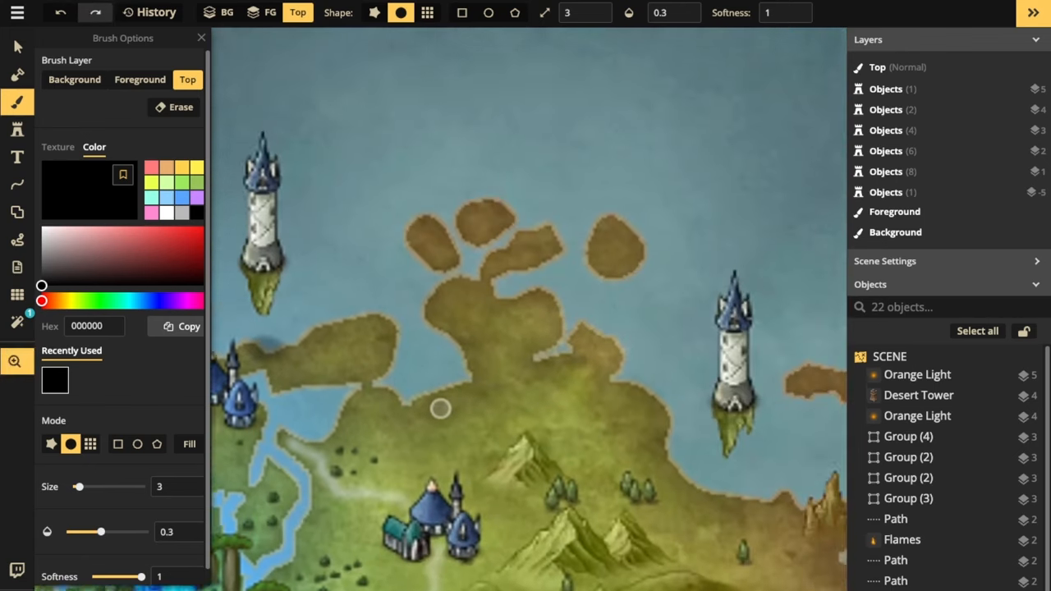
{"action": "scroll", "scroll_direction": "down", "scroll_amount": 3}
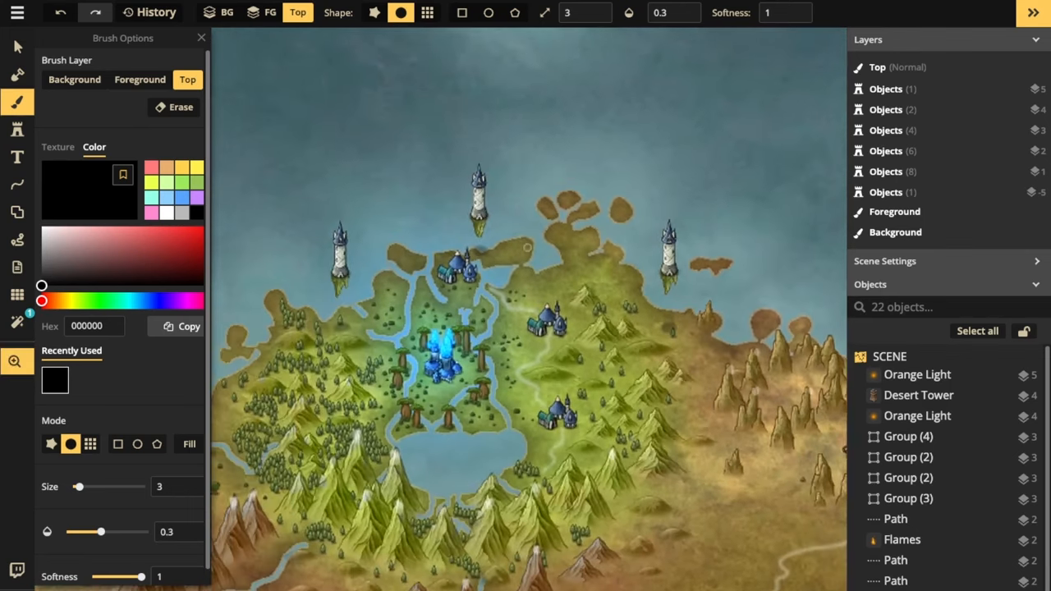
{"action": "mouse_move", "coordinate": [695, 427]}
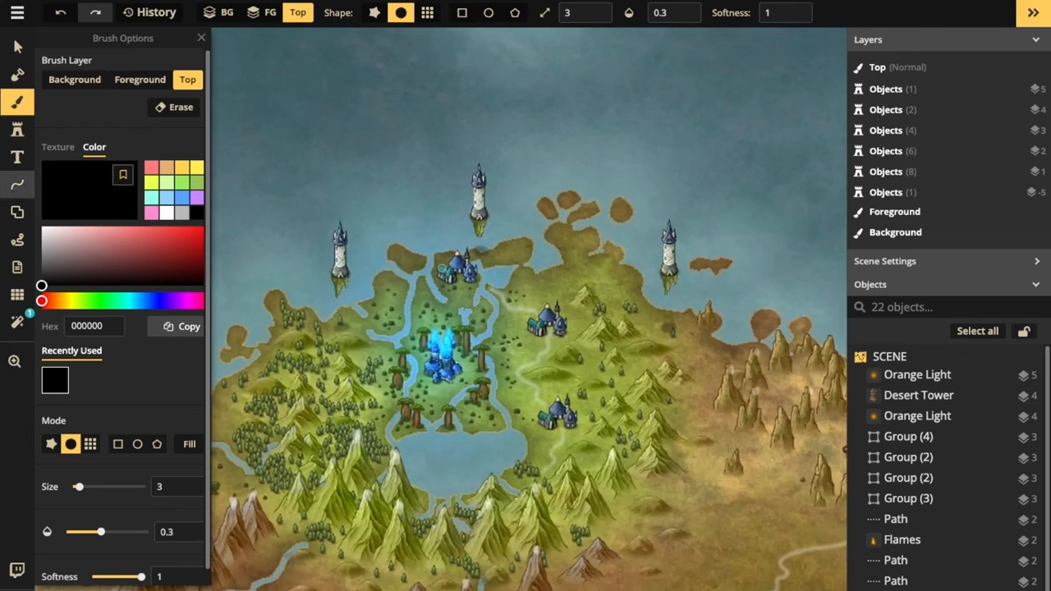
{"action": "mouse_move", "coordinate": [278, 164]}
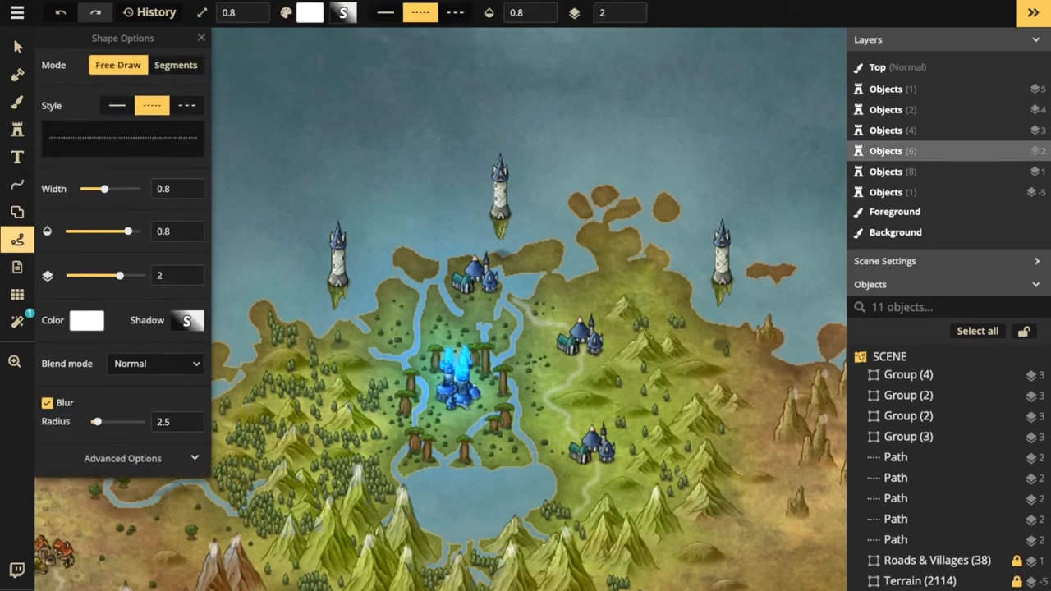
Draw solid light-blue path lines, width 2.2 in Segments mode, between the floating towers.
{"action": "left_click", "coordinate": [86, 320]}
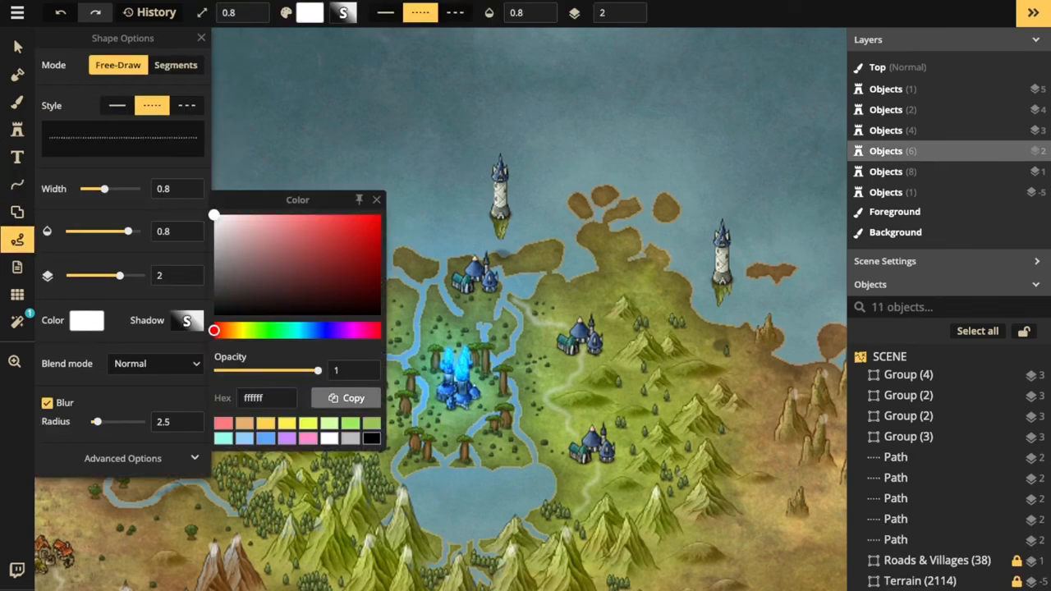
{"action": "left_click", "coordinate": [187, 320]}
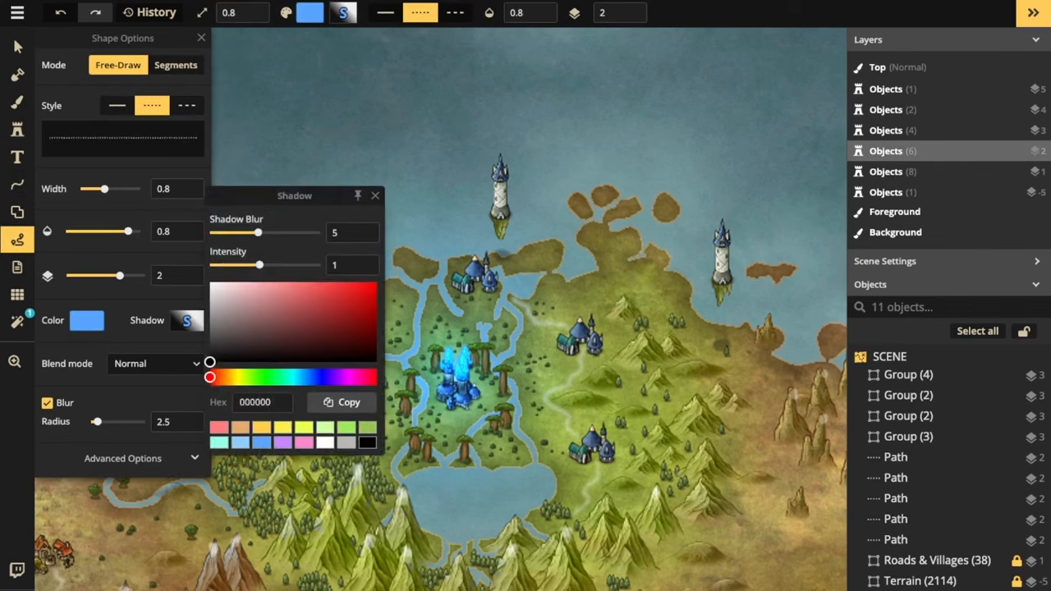
{"action": "left_click", "coordinate": [375, 195]}
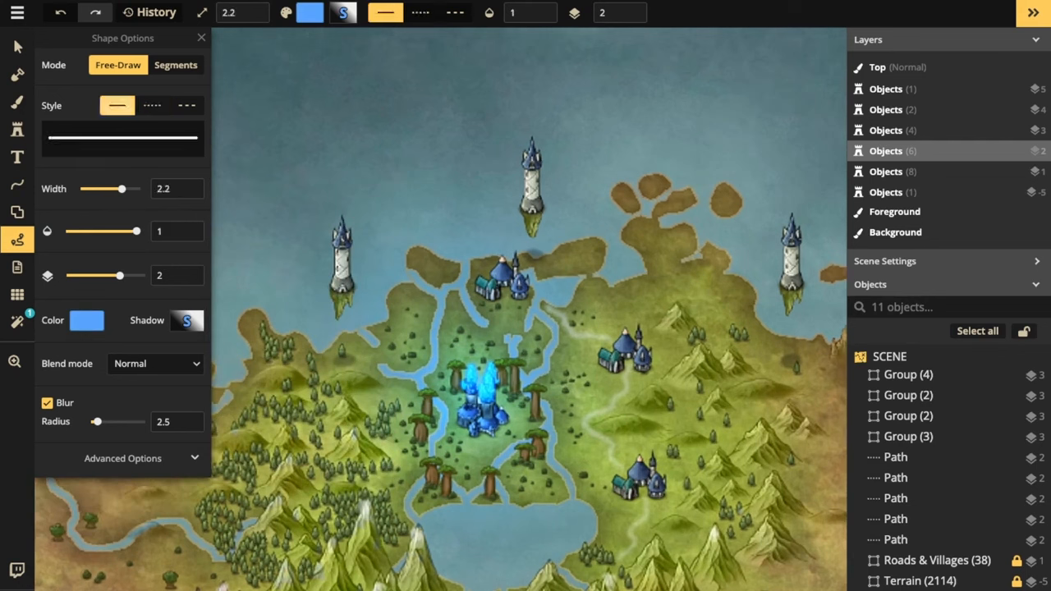
{"action": "left_click", "coordinate": [176, 65]}
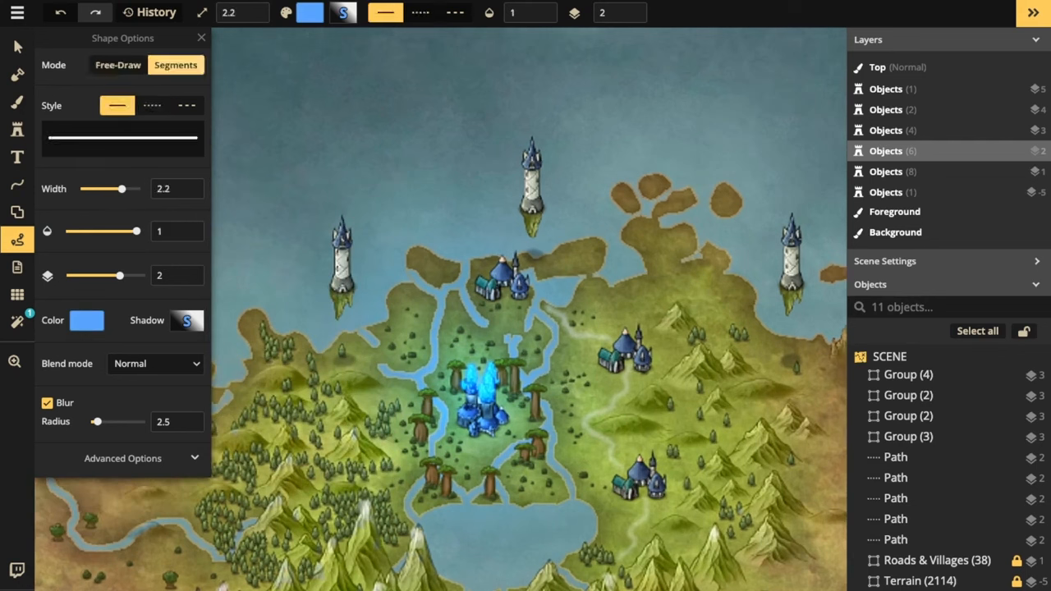
{"action": "left_click_drag", "start_coordinate": [345, 238], "coordinate": [595, 160]}
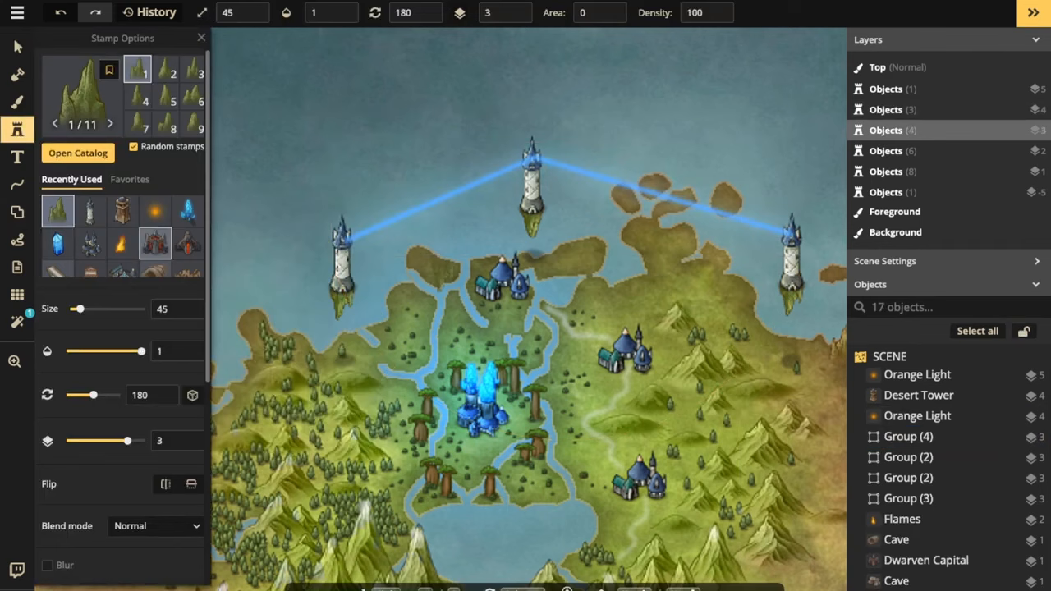
Place Blue Crystal stamps atop the floating towers, then select the left tower.
{"action": "left_click", "coordinate": [187, 211]}
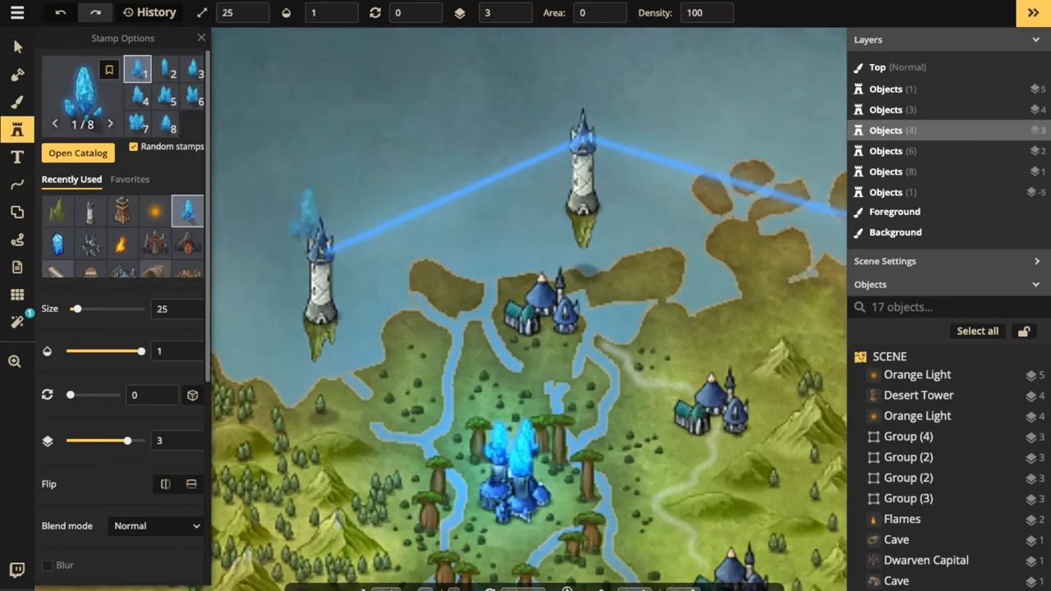
{"action": "left_click", "coordinate": [443, 263]}
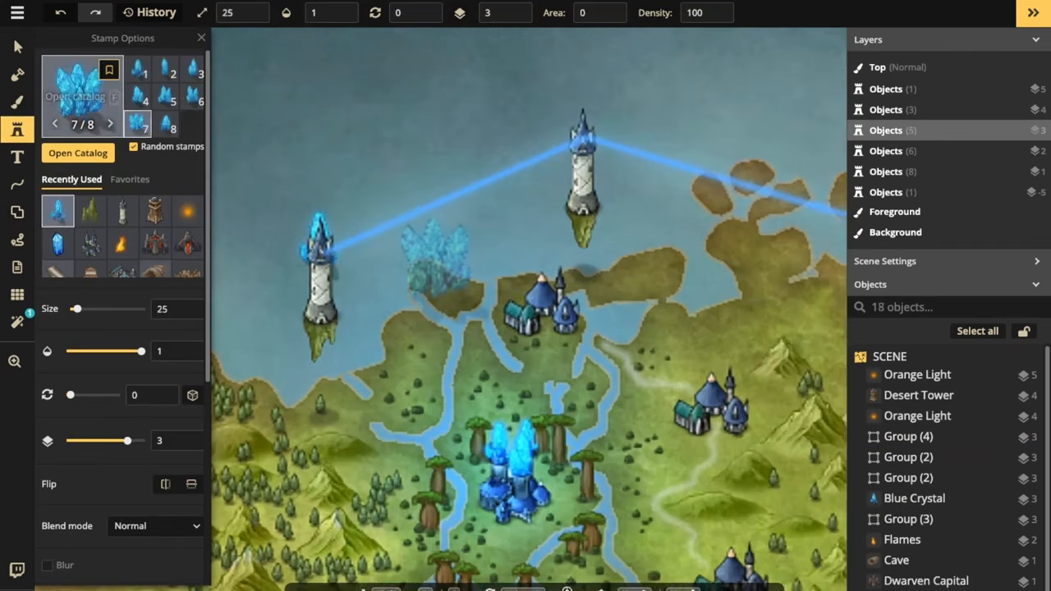
{"action": "left_click", "coordinate": [319, 238]}
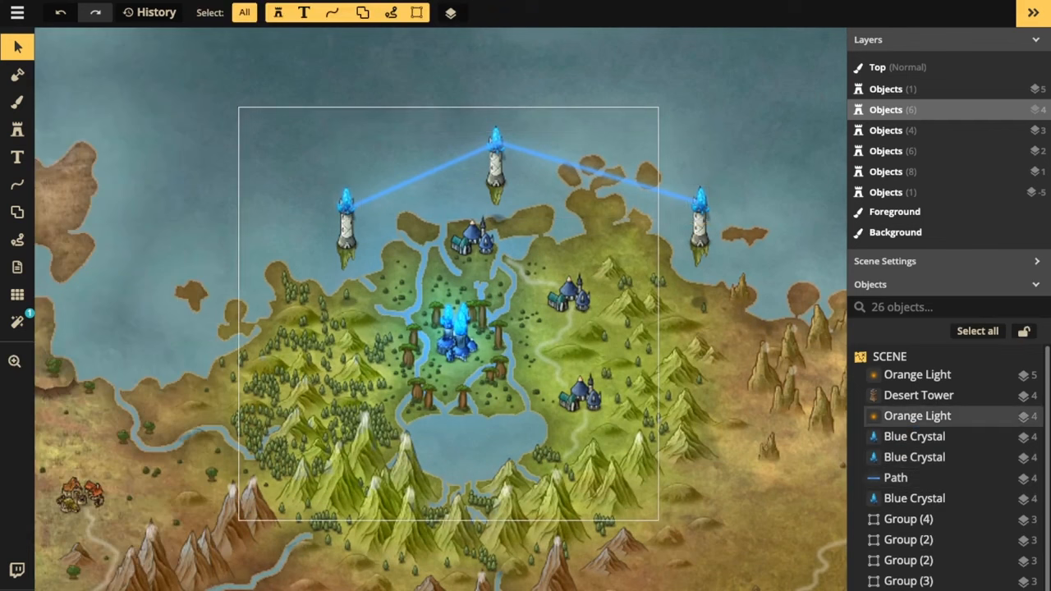
{"action": "left_click", "coordinate": [345, 226]}
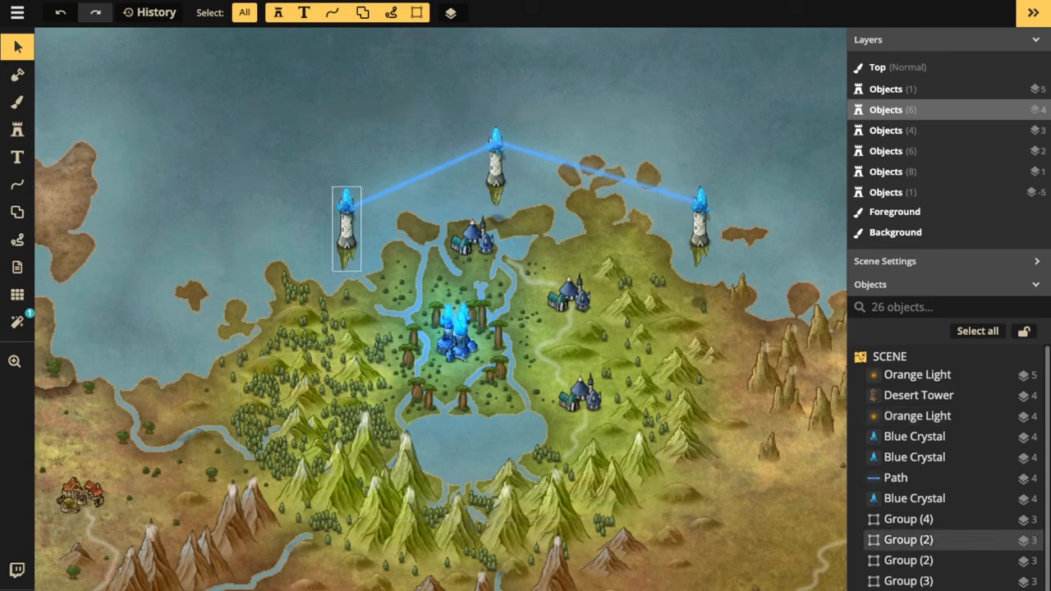
{"action": "left_click", "coordinate": [345, 228]}
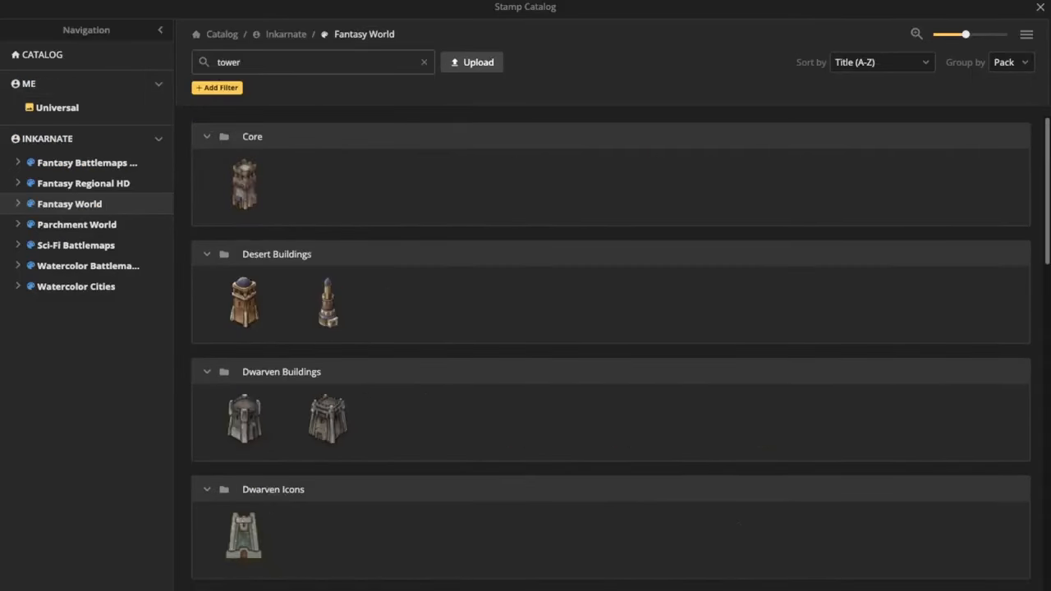
Pick the Orc Buildings tower stamp and place three orc towers along the desert road.
{"action": "scroll", "scroll_direction": "down", "scroll_amount": 3}
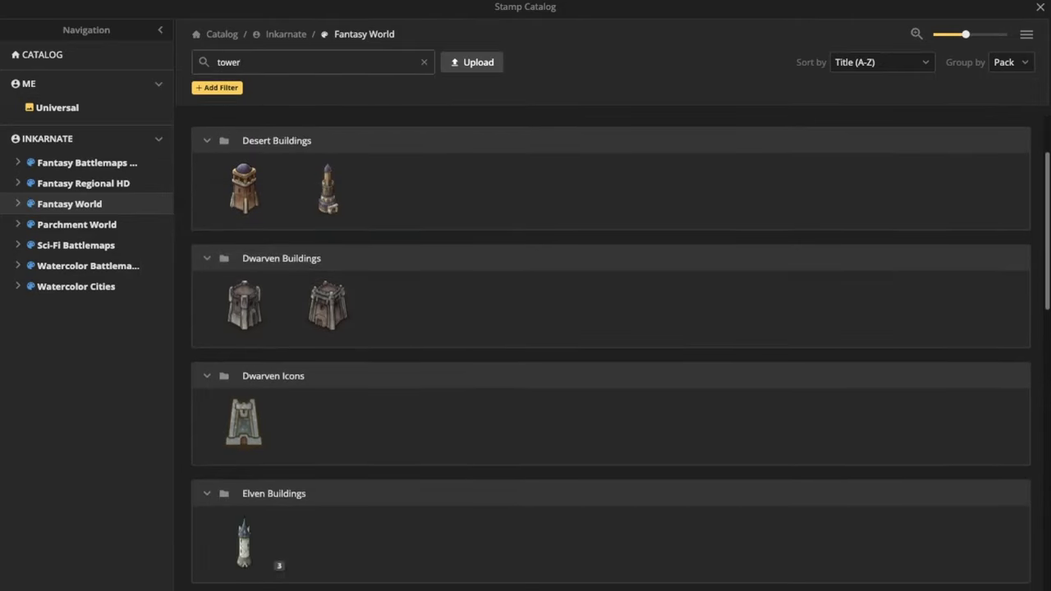
{"action": "left_click", "coordinate": [327, 187]}
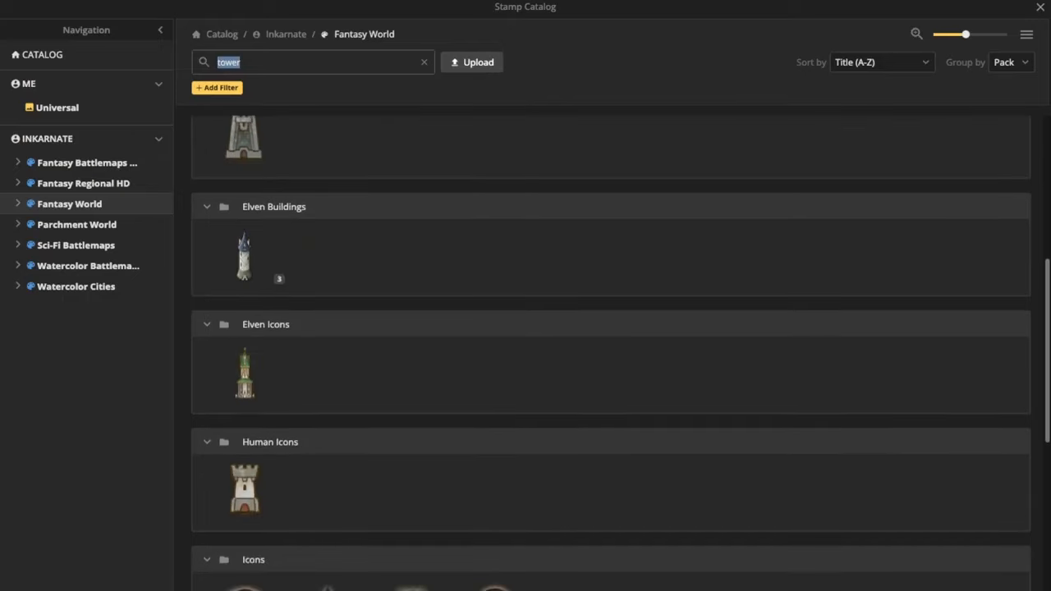
{"action": "scroll", "scroll_direction": "down", "scroll_amount": 3}
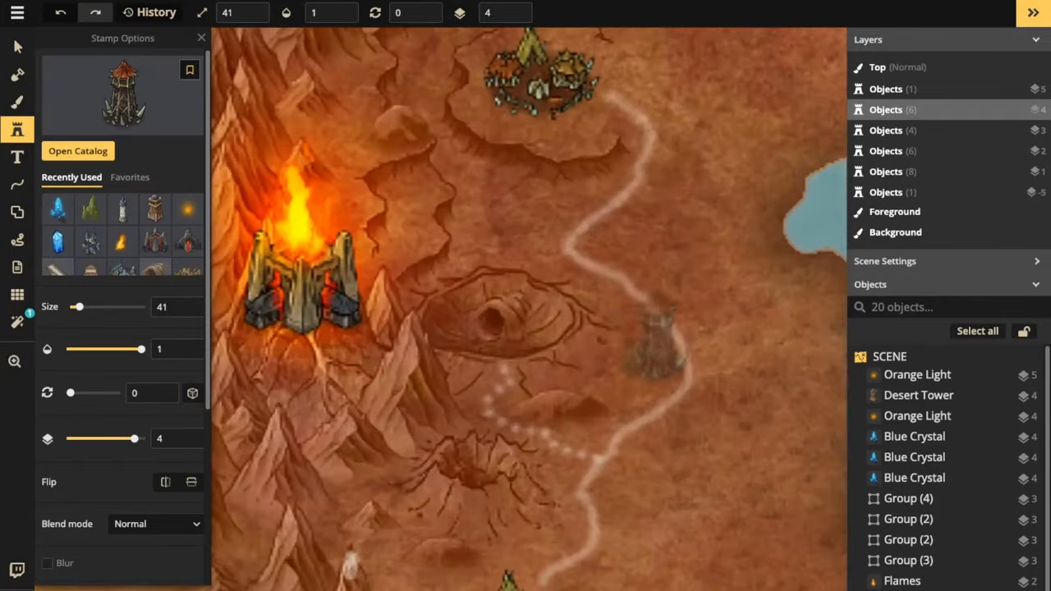
{"action": "left_click", "coordinate": [656, 336]}
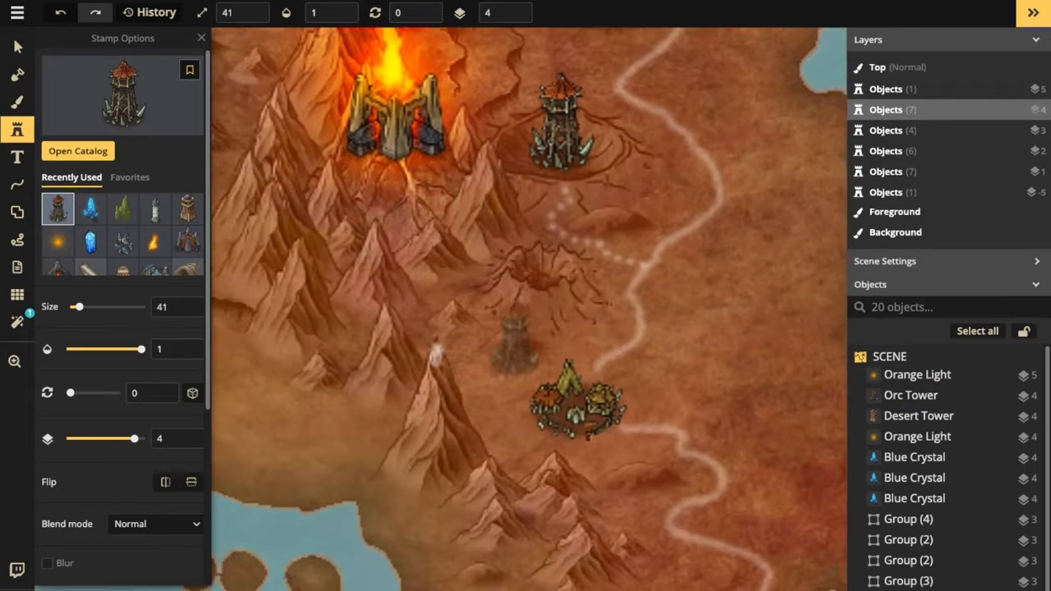
{"action": "left_click", "coordinate": [612, 193]}
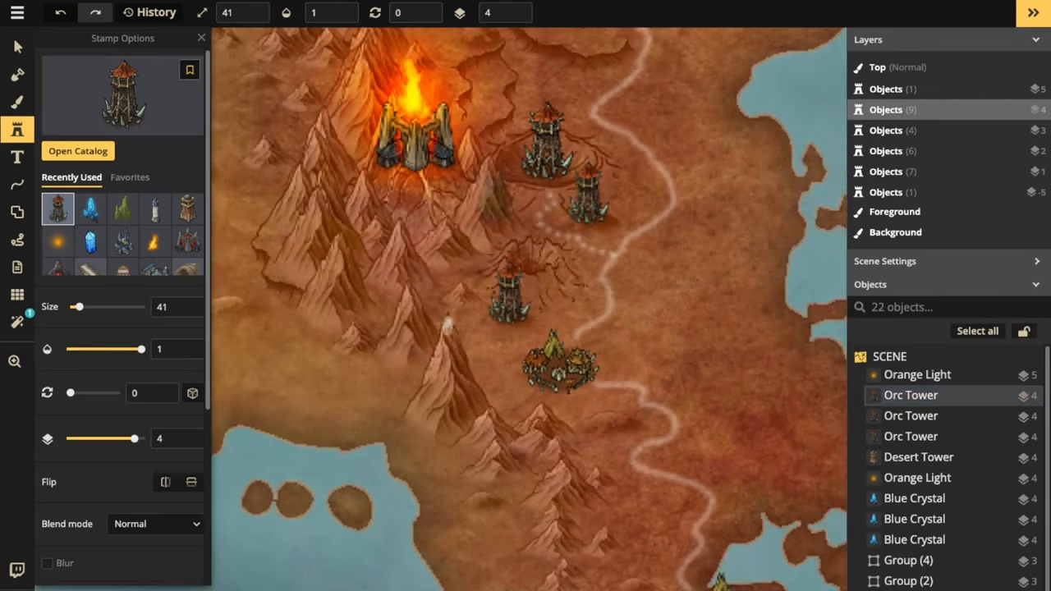
{"action": "left_click", "coordinate": [607, 402]}
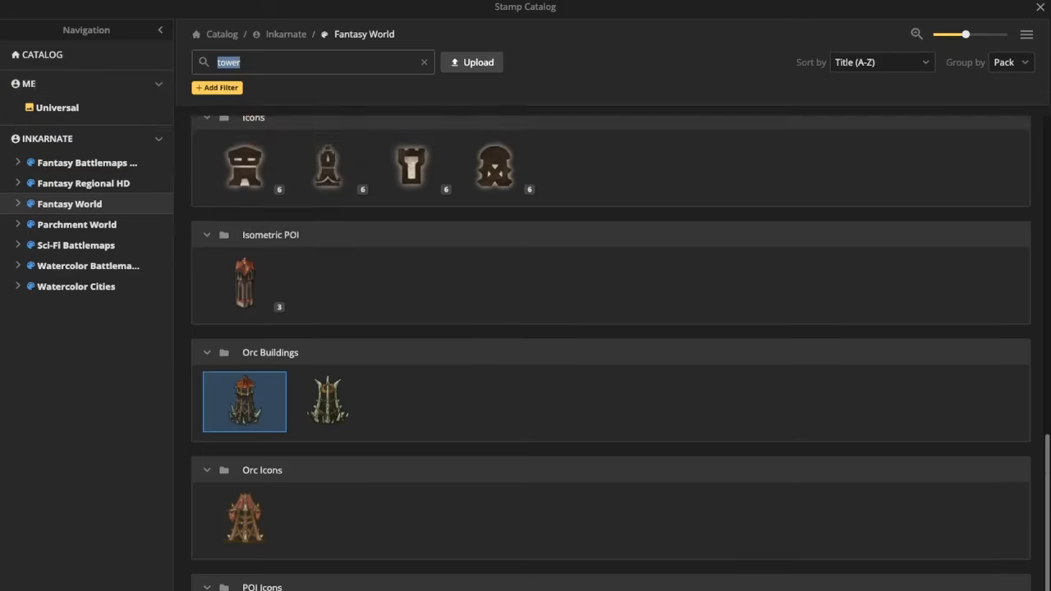
Stamp the Human Tower rotated about 240 at size 61 in the northern grassland.
{"action": "scroll", "scroll_direction": "up", "scroll_amount": 3}
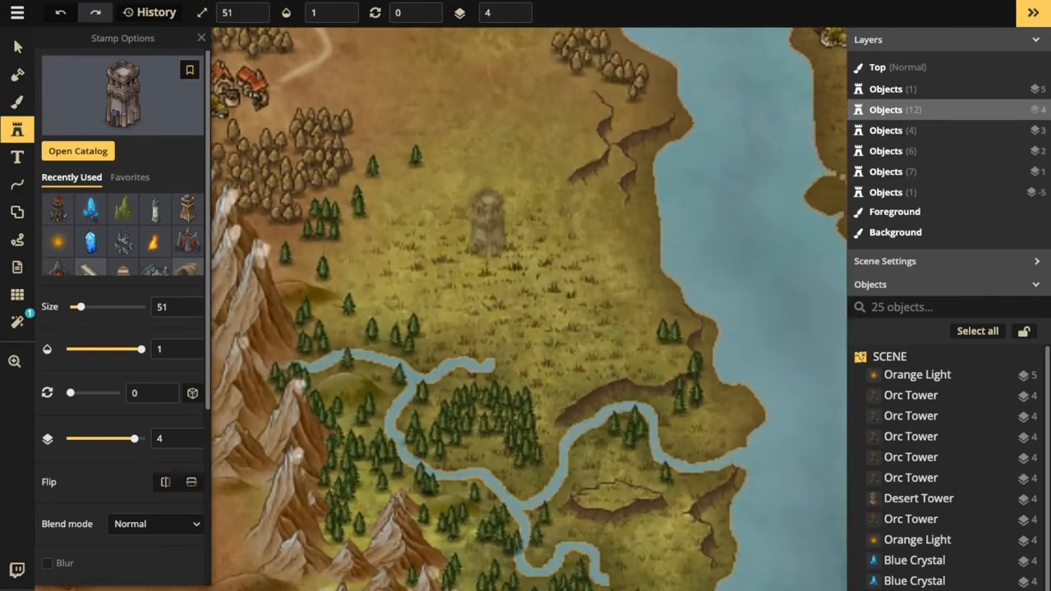
{"action": "left_click_drag", "start_coordinate": [70, 392], "coordinate": [98, 392]}
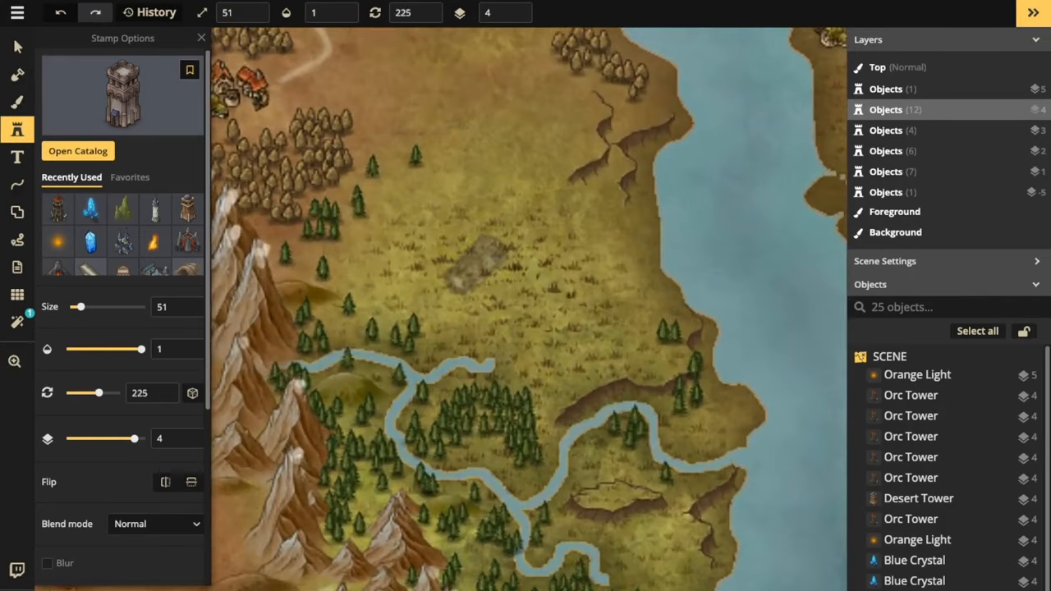
{"action": "left_click", "coordinate": [468, 263]}
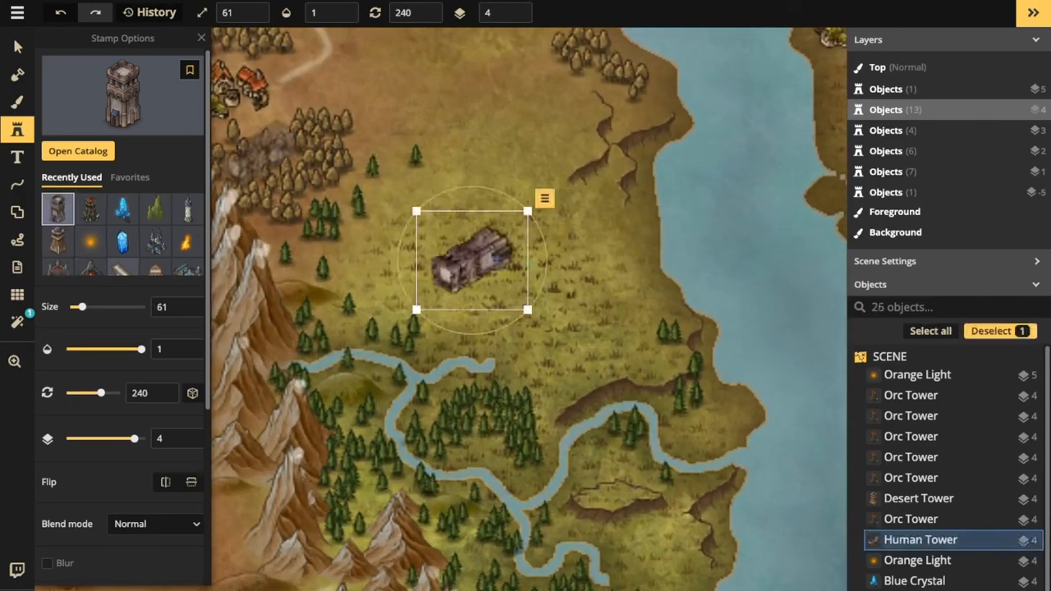
{"action": "mouse_move", "coordinate": [122, 95]}
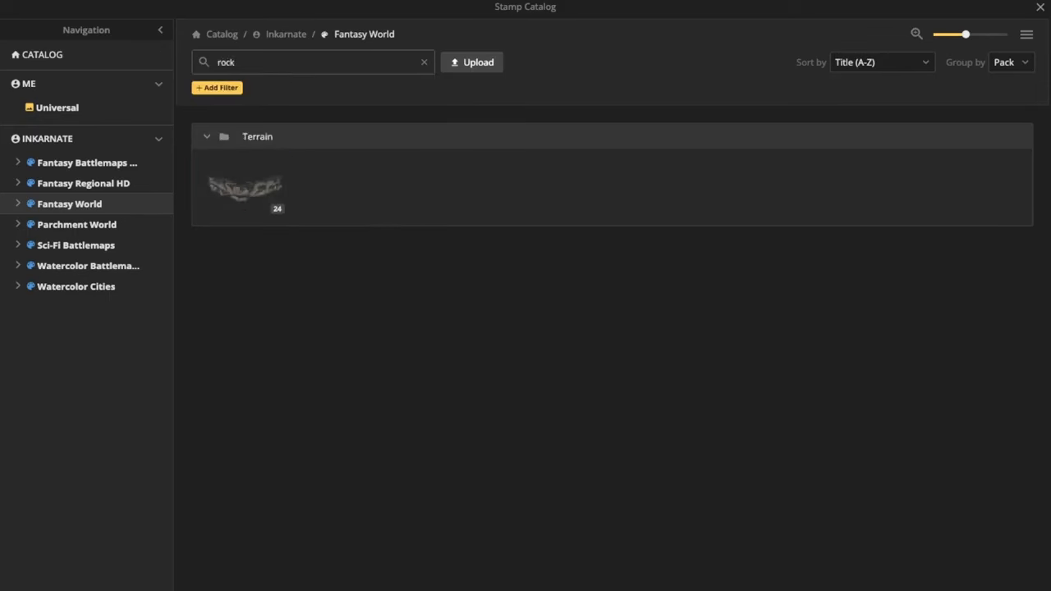
Search the stamp catalog for rubble rock stamps in Fantasy Battlemaps 2.0.
{"action": "left_click", "coordinate": [87, 162]}
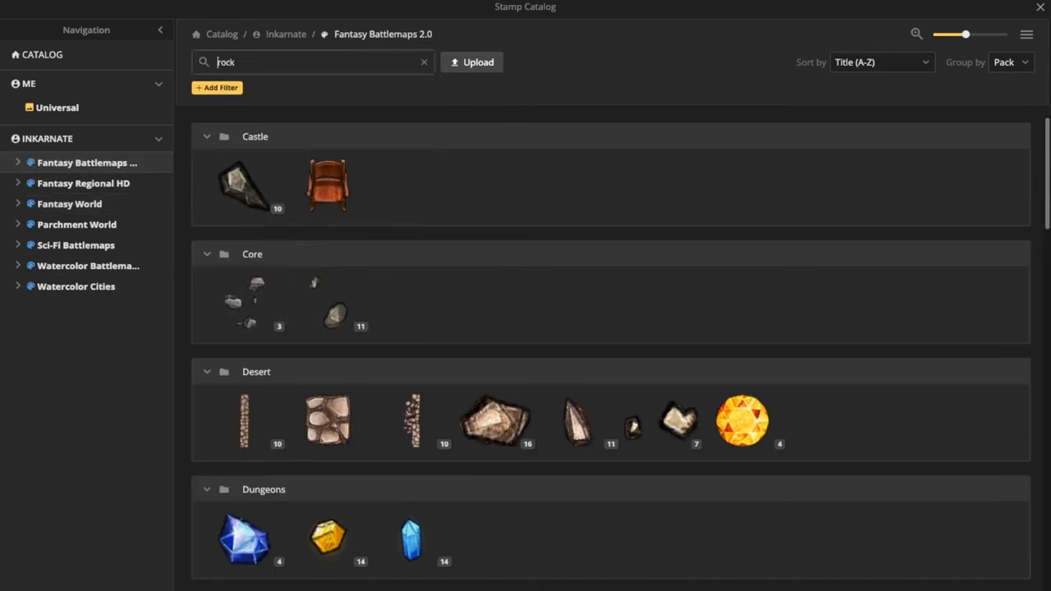
{"action": "type", "text": "ru"}
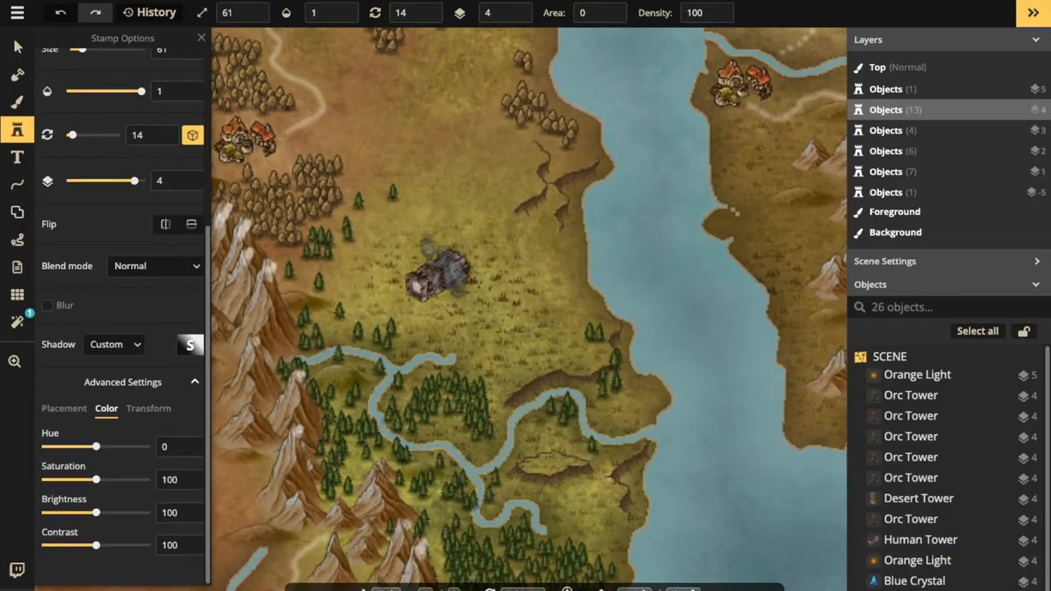
{"action": "left_click_drag", "start_coordinate": [96, 479], "coordinate": [54, 480]}
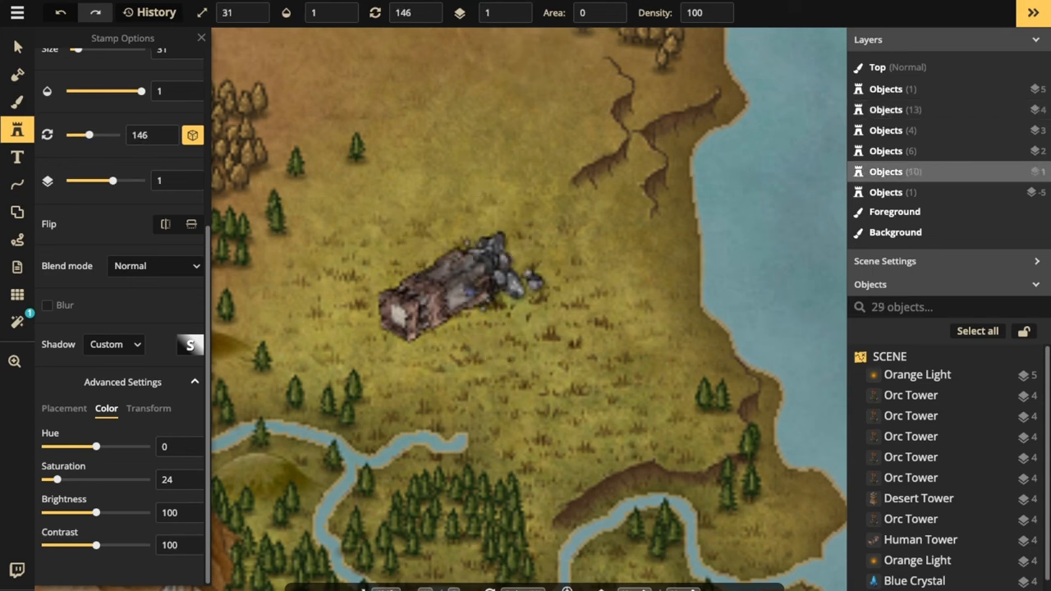
Select the toppled tower and stamp several rubble piles over it.
{"action": "left_click", "coordinate": [439, 295]}
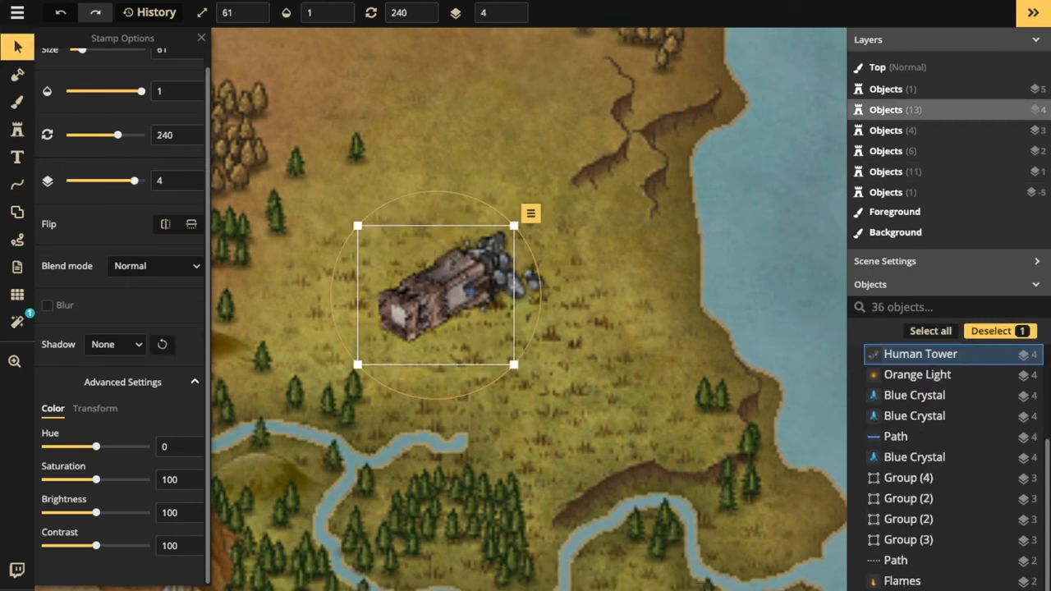
{"action": "left_click_drag", "start_coordinate": [96, 480], "coordinate": [45, 480]}
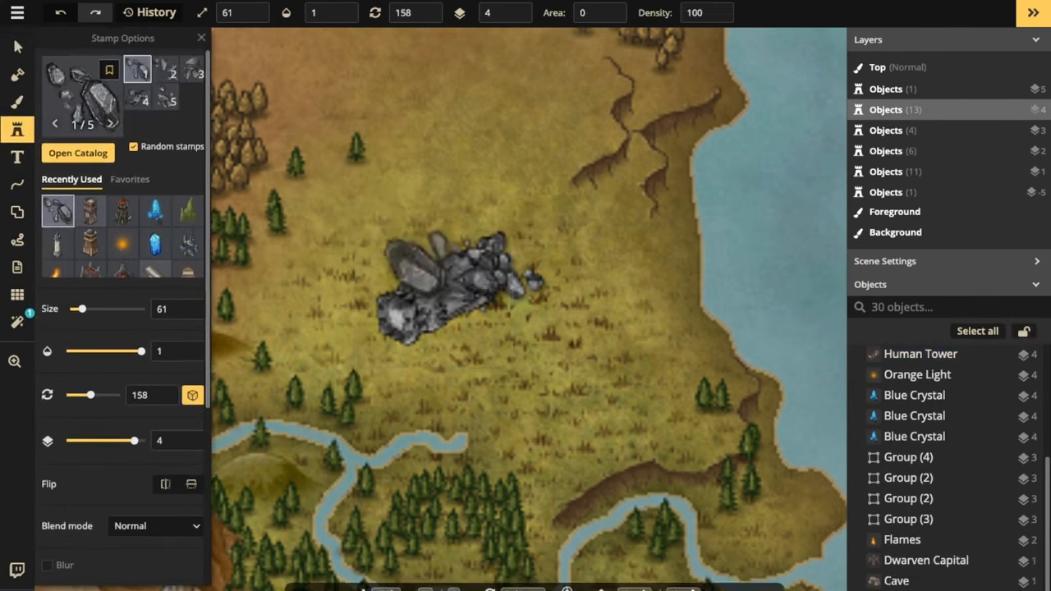
{"action": "left_click", "coordinate": [448, 295]}
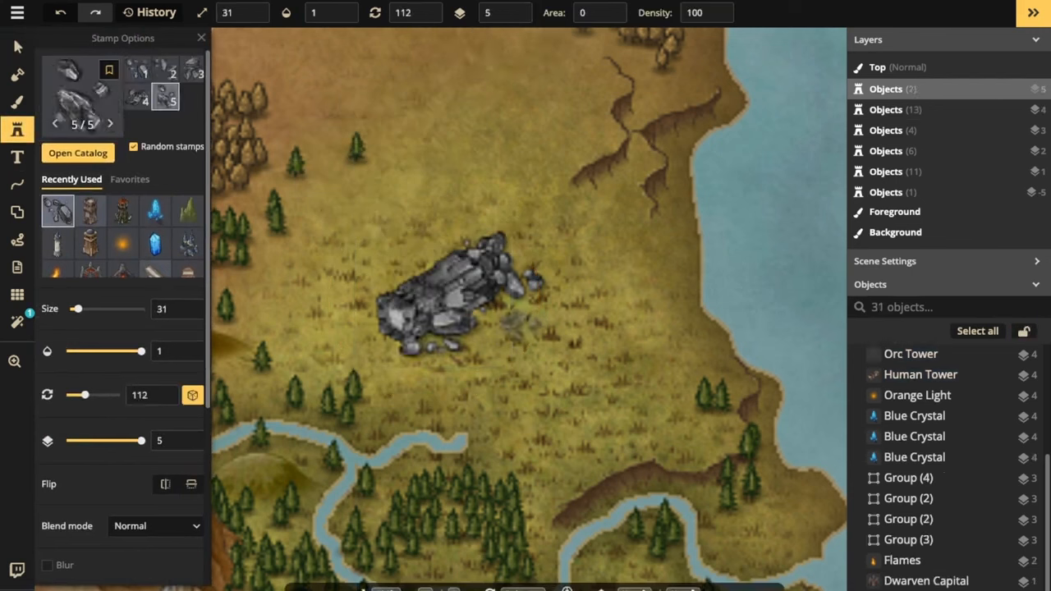
{"action": "left_click", "coordinate": [459, 295]}
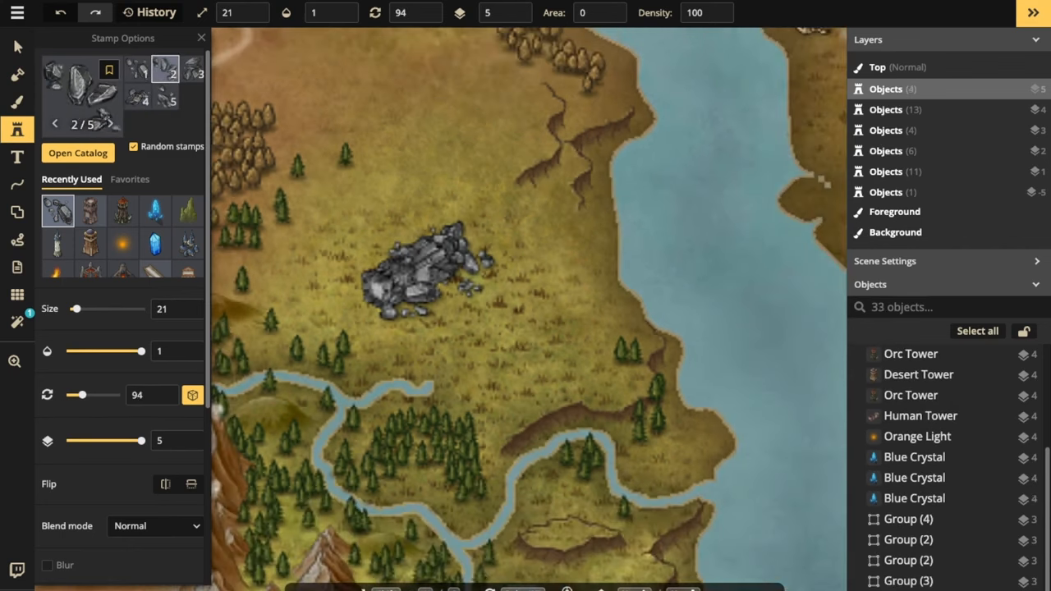
{"action": "mouse_move", "coordinate": [58, 73]}
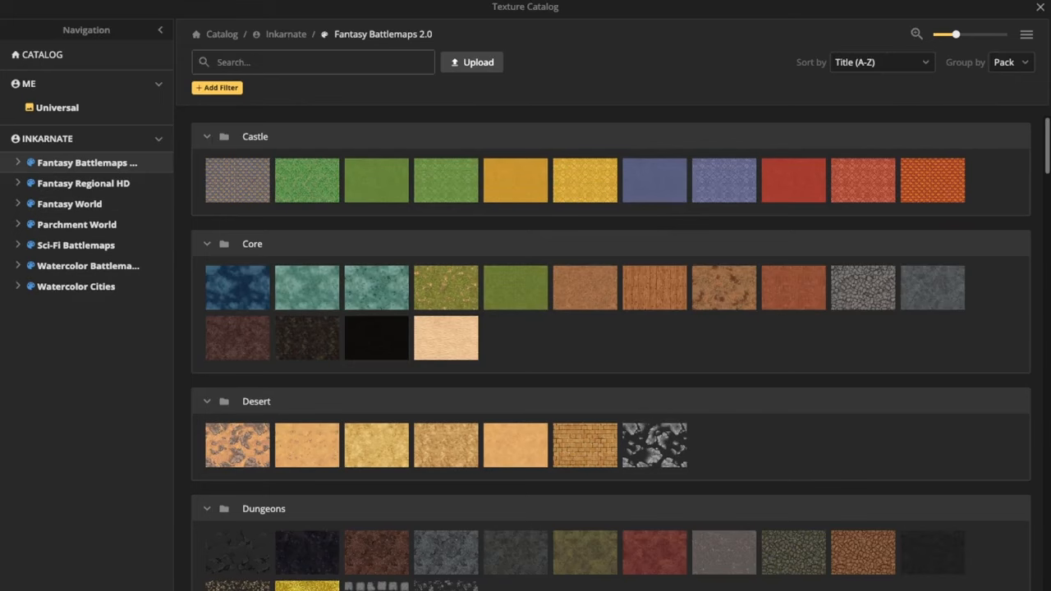
Load the 'cracked' foreground texture and adjust its placement scale.
{"action": "type", "text": "cracked"}
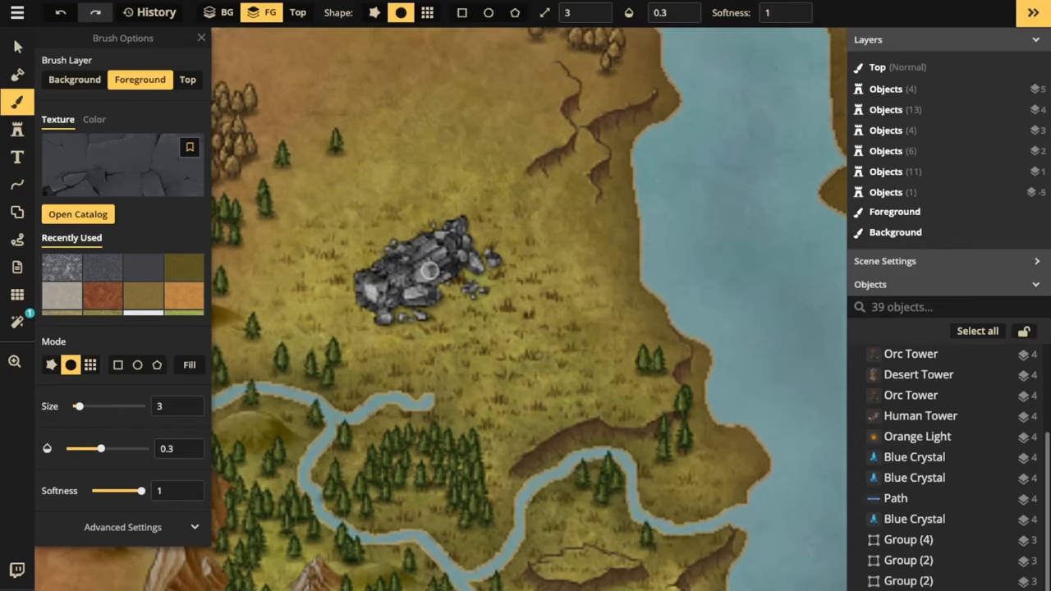
{"action": "left_click", "coordinate": [123, 527]}
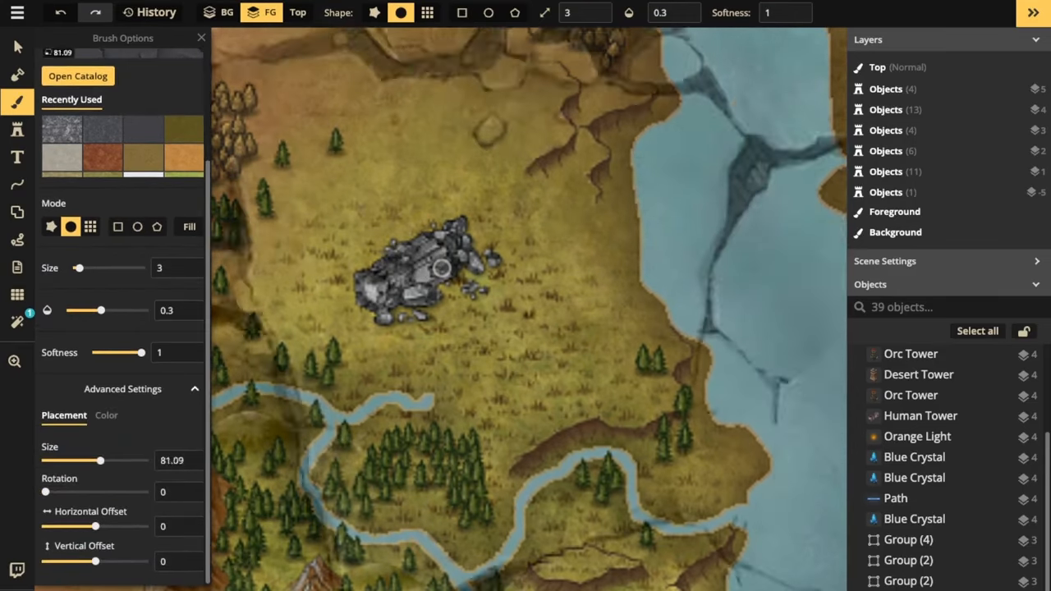
{"action": "left_click_drag", "start_coordinate": [100, 460], "coordinate": [51, 461]}
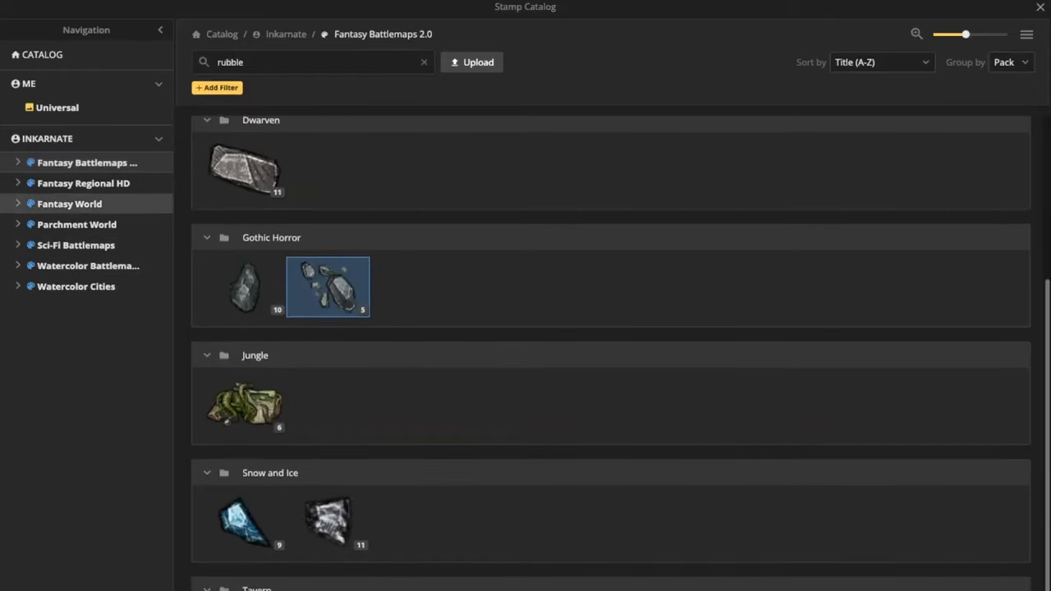
Find the Human Tower stamp, enlarge it, and place it in the open sea.
{"action": "left_click", "coordinate": [69, 204]}
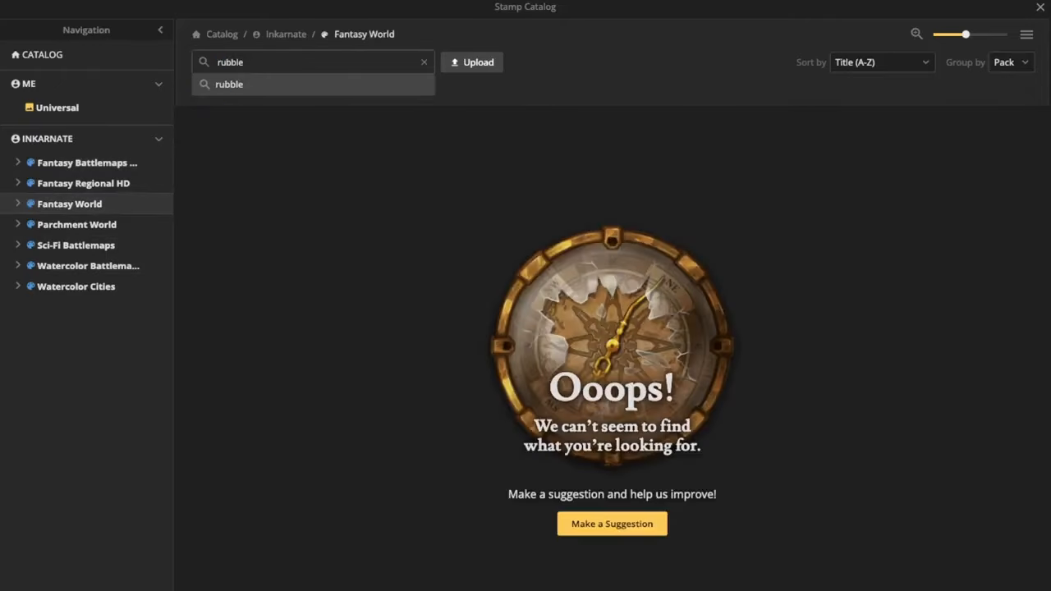
{"action": "triple_click", "coordinate": [312, 62]}
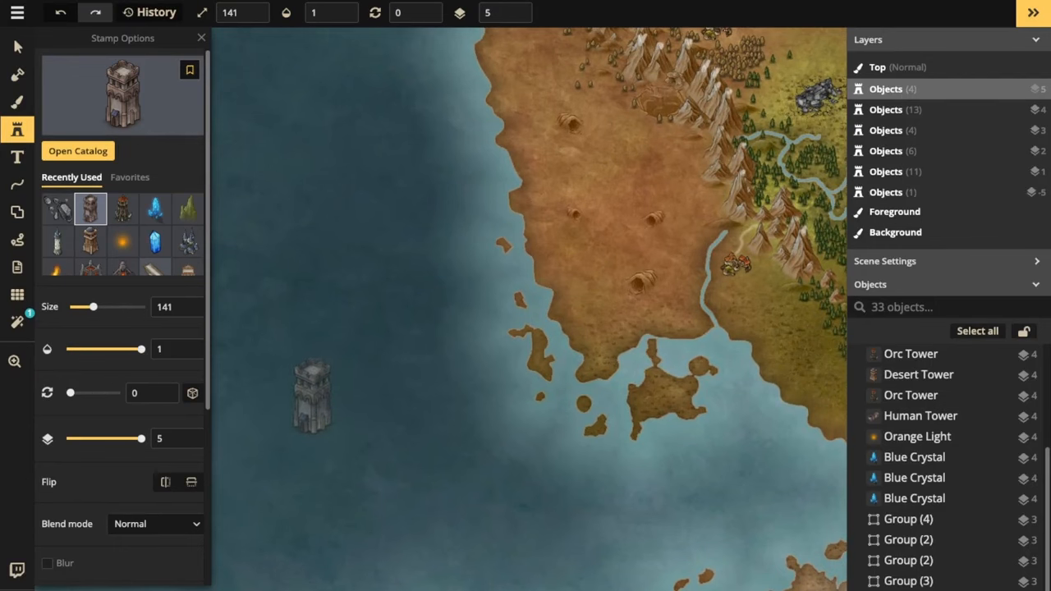
{"action": "left_click_drag", "start_coordinate": [82, 306], "coordinate": [101, 306]}
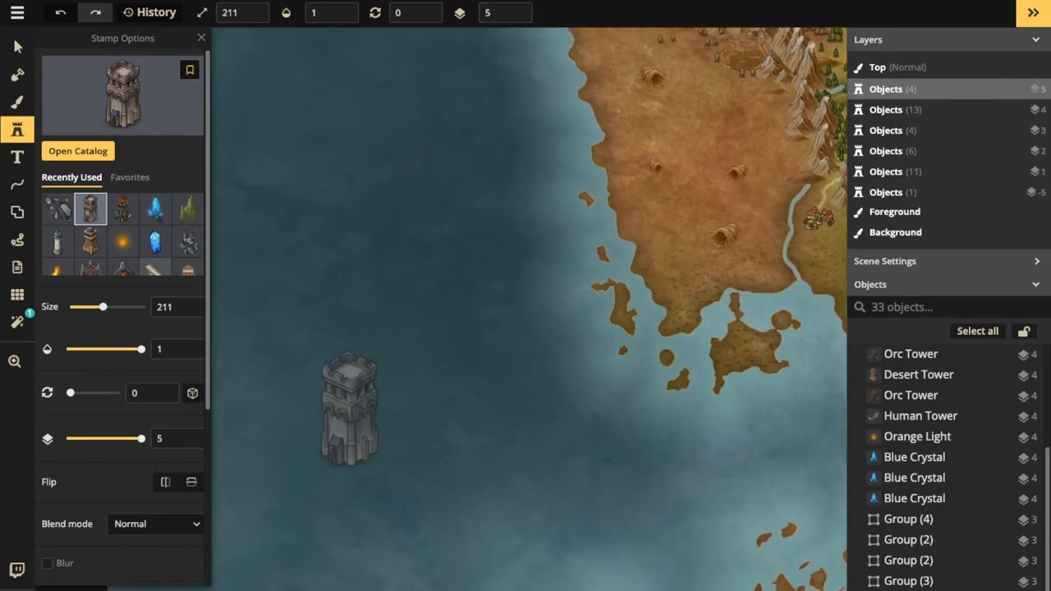
{"action": "left_click", "coordinate": [390, 402]}
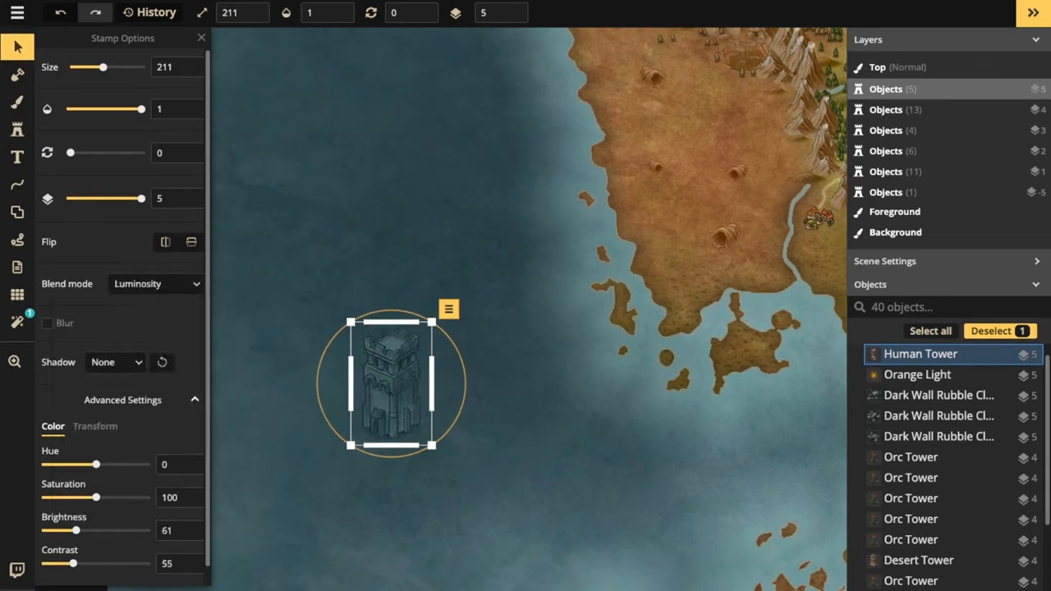
Darken the tower, then stamp an unblurred second tower onto the dark copy.
{"action": "left_click_drag", "start_coordinate": [78, 530], "coordinate": [74, 530]}
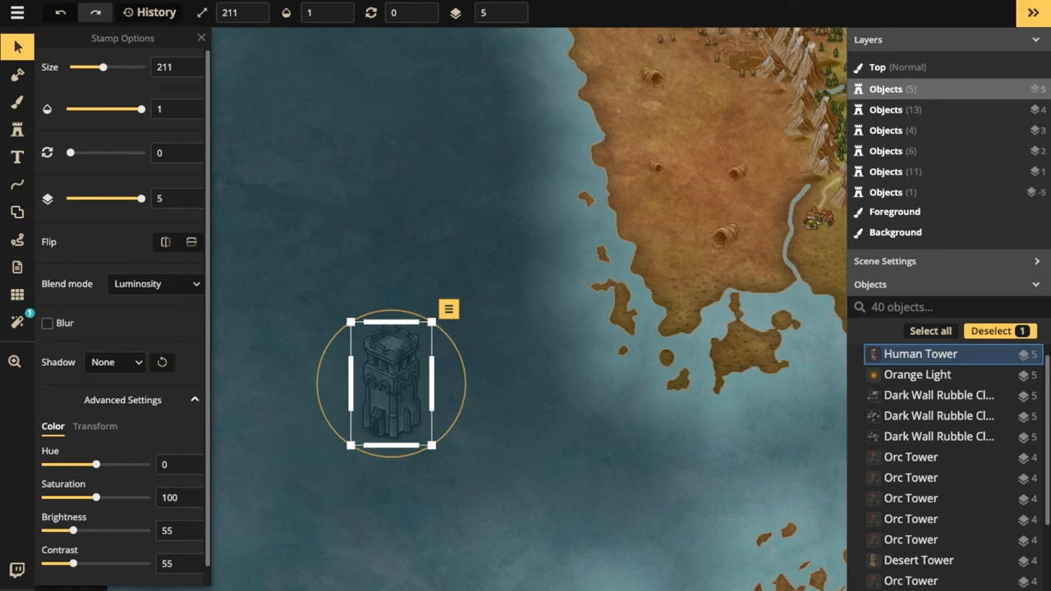
{"action": "left_click", "coordinate": [47, 323]}
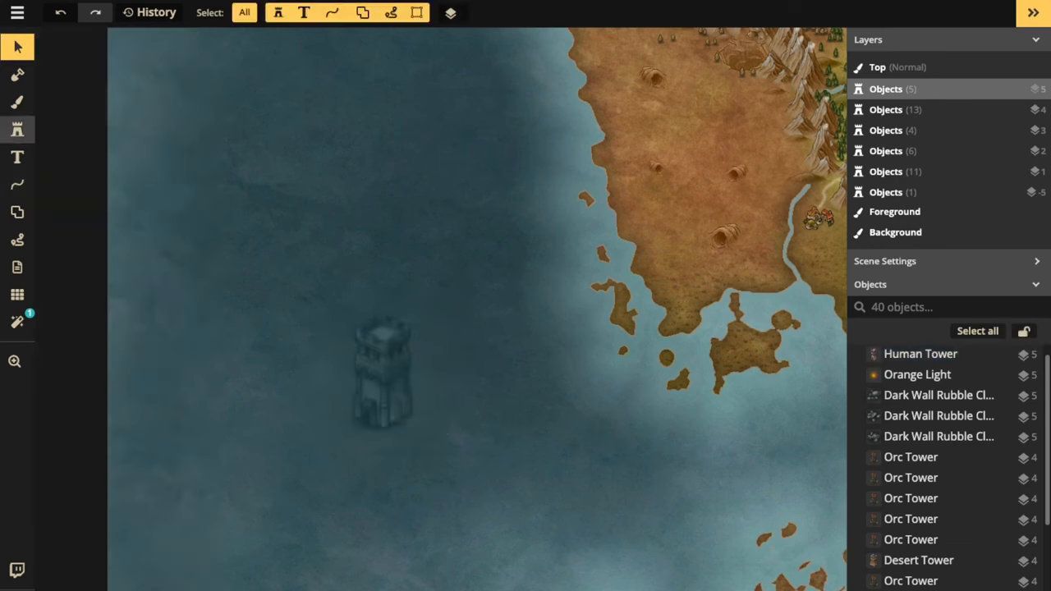
{"action": "left_click", "coordinate": [337, 209]}
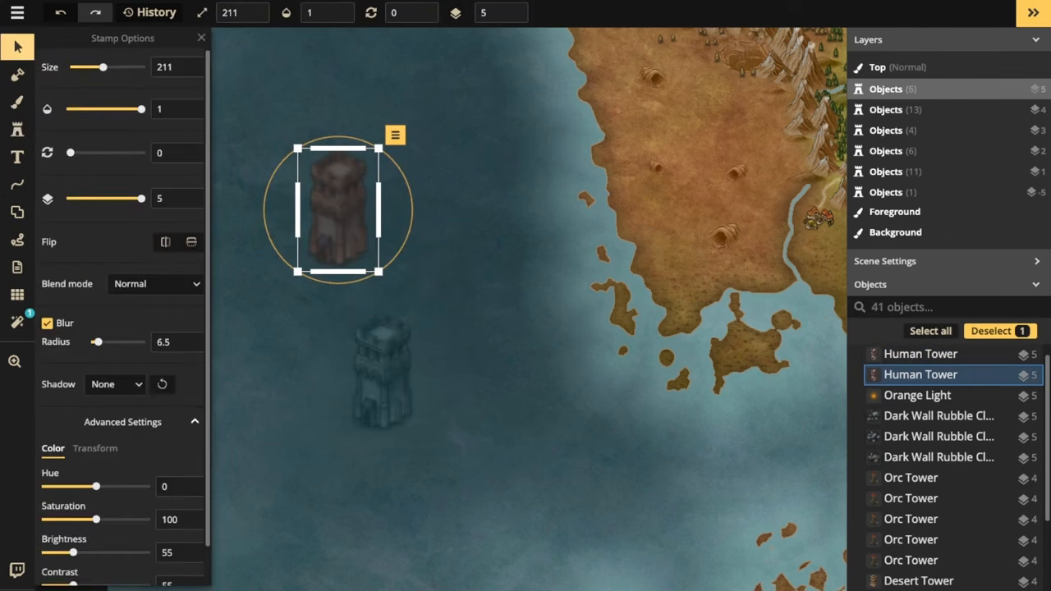
{"action": "left_click", "coordinate": [47, 322]}
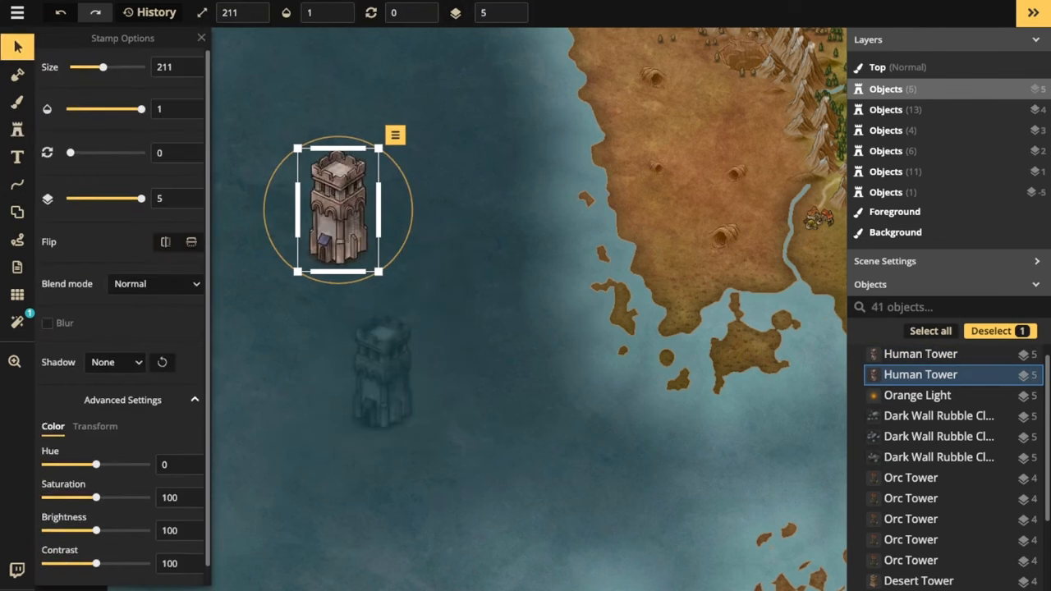
{"action": "left_click_drag", "start_coordinate": [336, 205], "coordinate": [373, 283]}
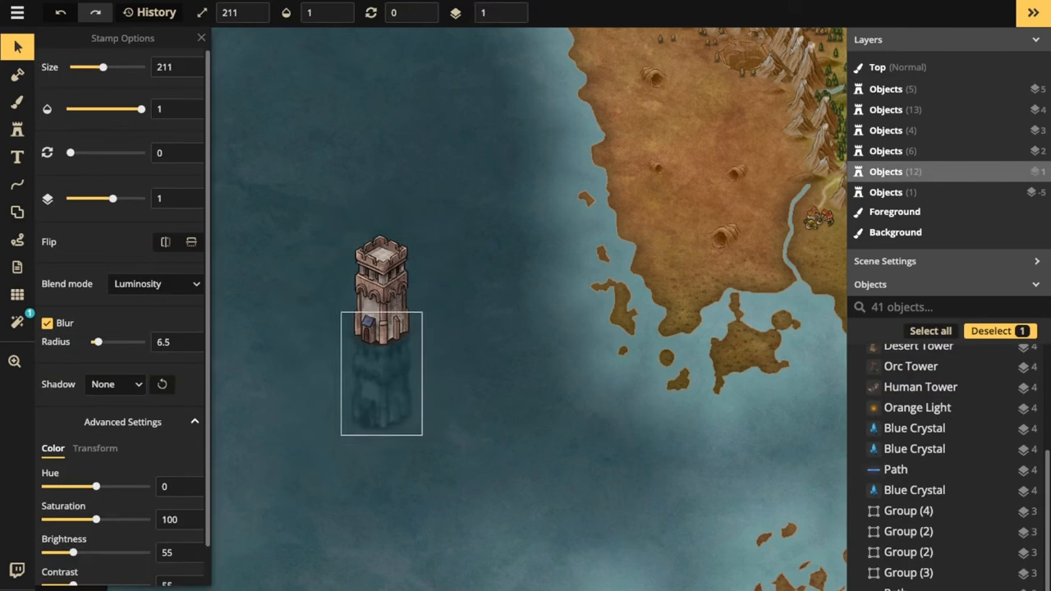
{"action": "left_click_drag", "start_coordinate": [381, 374], "coordinate": [381, 357]}
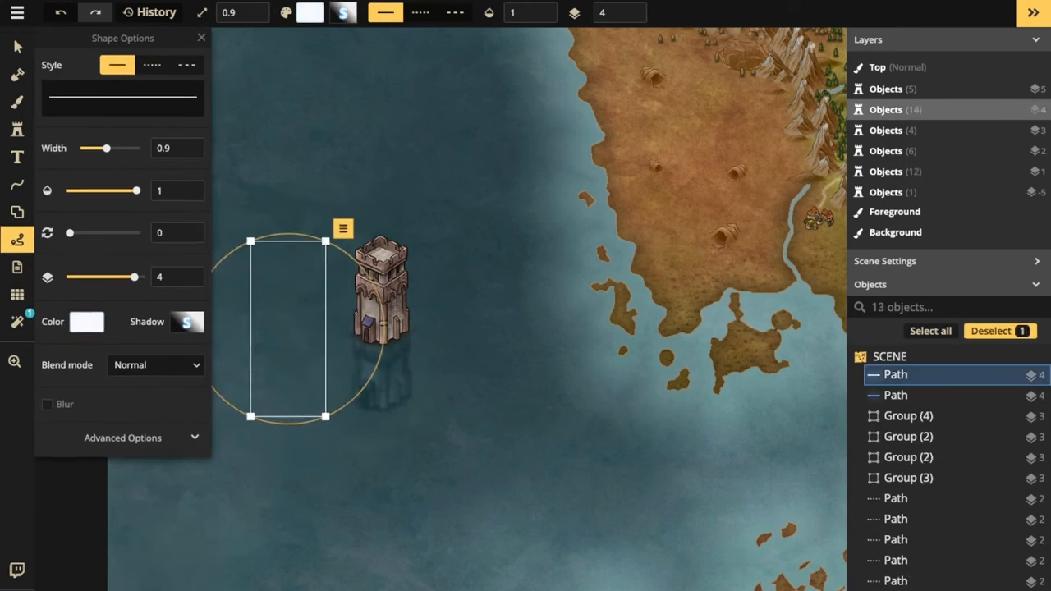
Enable blur on the white line, thicken and fade it, and increase blur radius.
{"action": "left_click", "coordinate": [46, 404]}
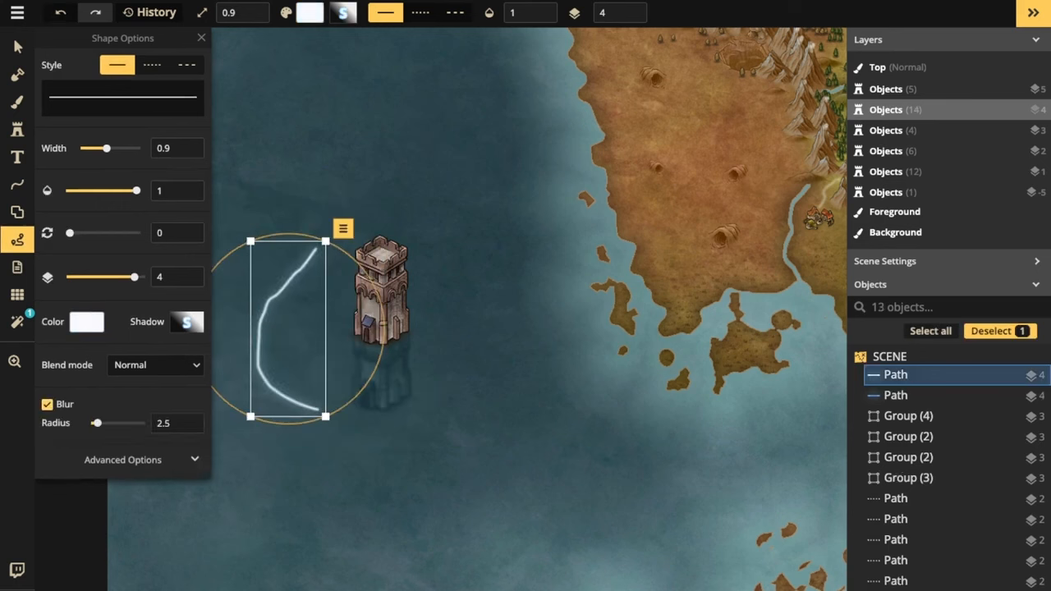
{"action": "left_click_drag", "start_coordinate": [135, 191], "coordinate": [109, 191]}
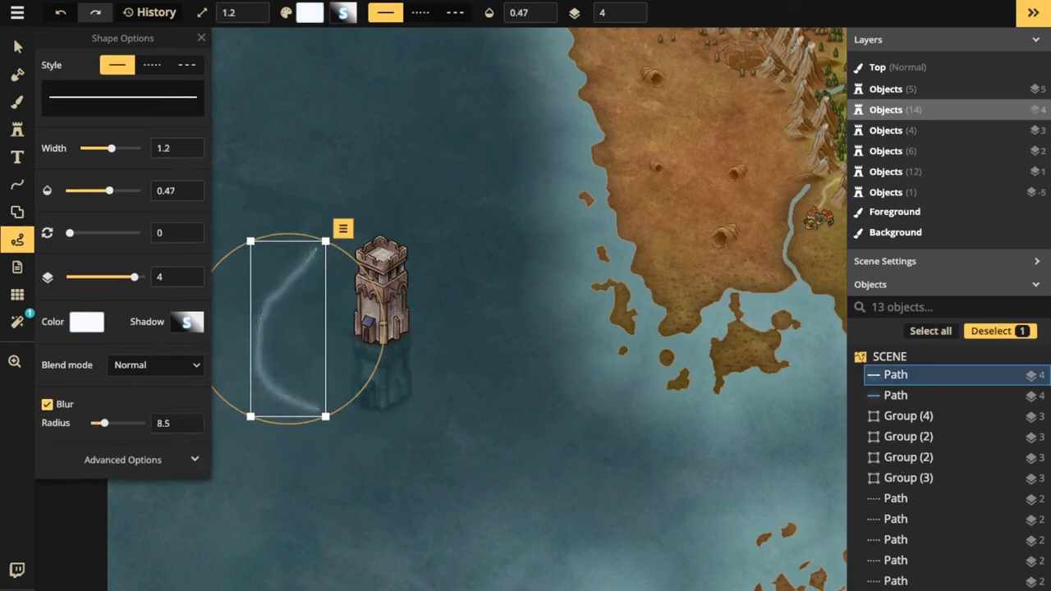
{"action": "left_click_drag", "start_coordinate": [103, 423], "coordinate": [100, 423]}
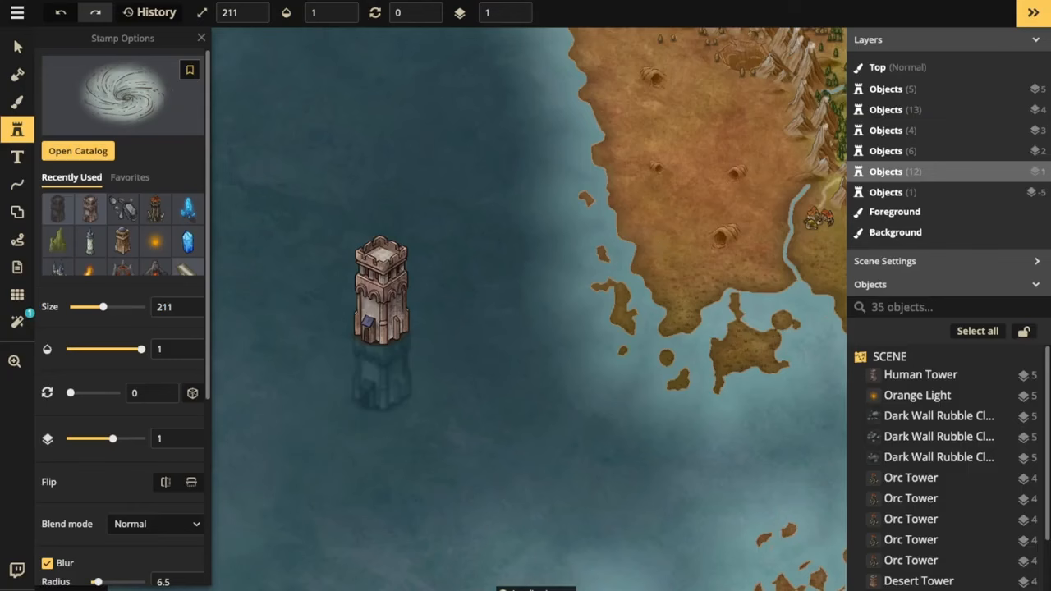
Stamp a whirlpool at the tower base, set Luminosity blending, and shrink it.
{"action": "left_click", "coordinate": [380, 320]}
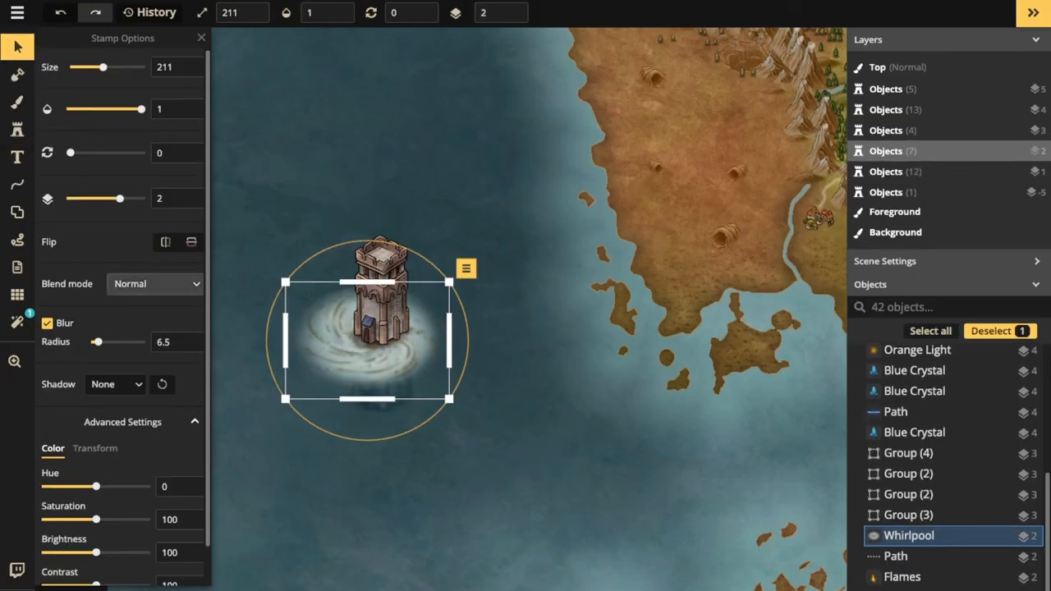
{"action": "left_click", "coordinate": [155, 283]}
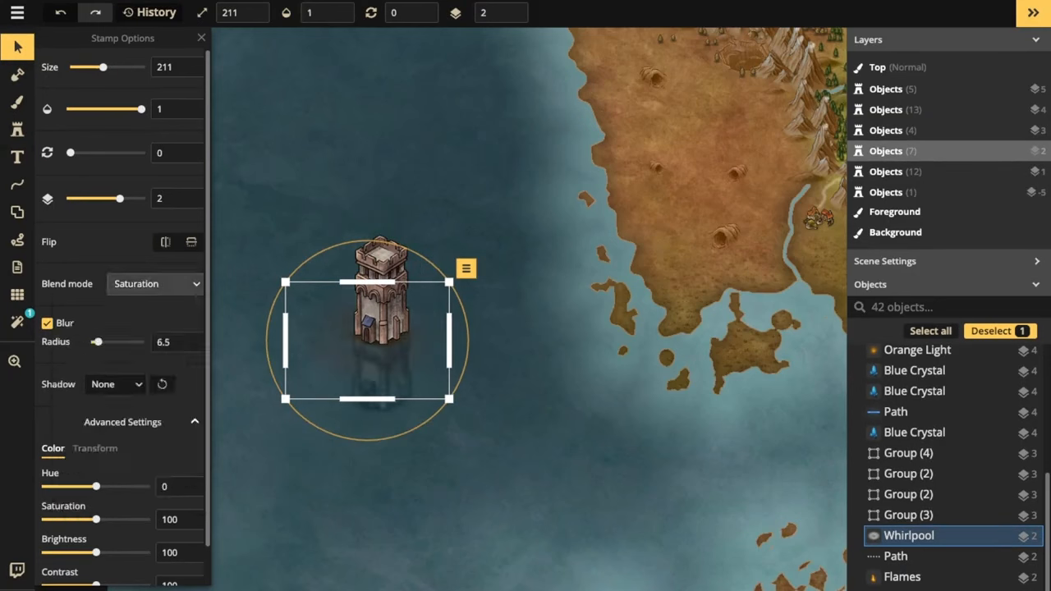
{"action": "left_click", "coordinate": [154, 283]}
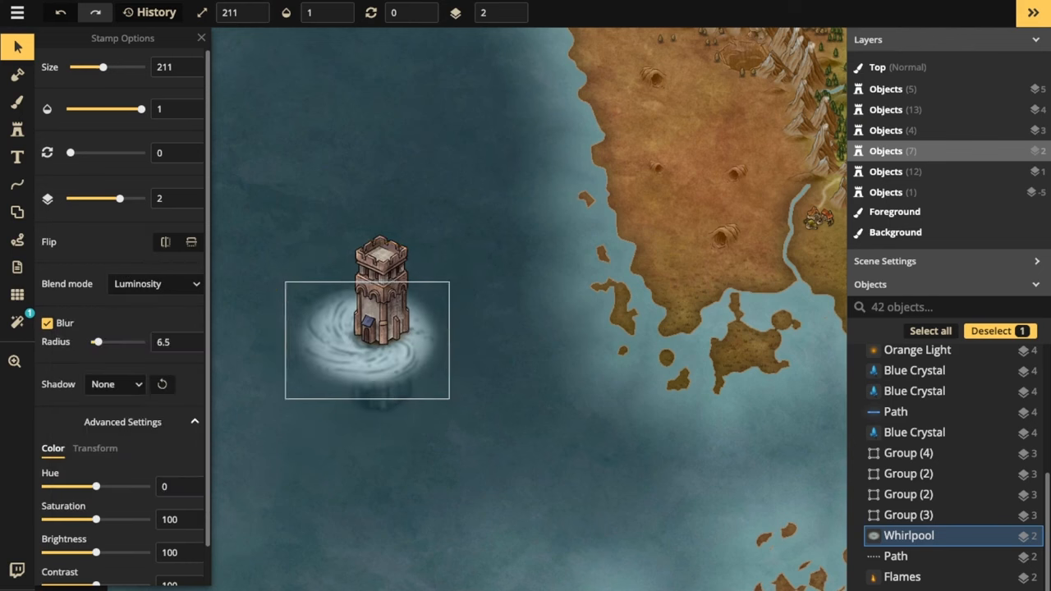
{"action": "left_click", "coordinate": [377, 336]}
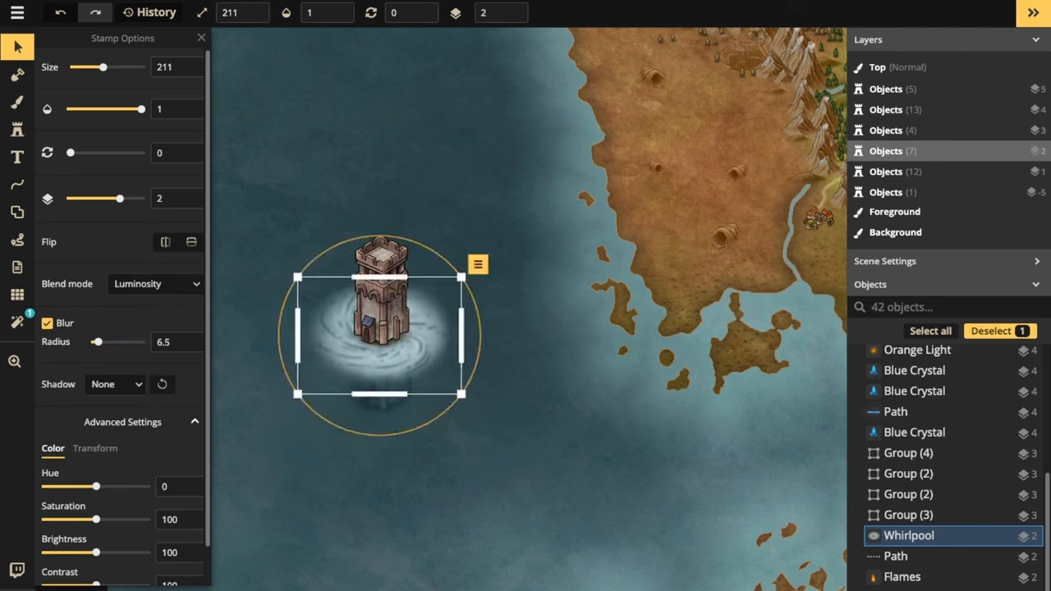
{"action": "left_click_drag", "start_coordinate": [124, 552], "coordinate": [97, 551]}
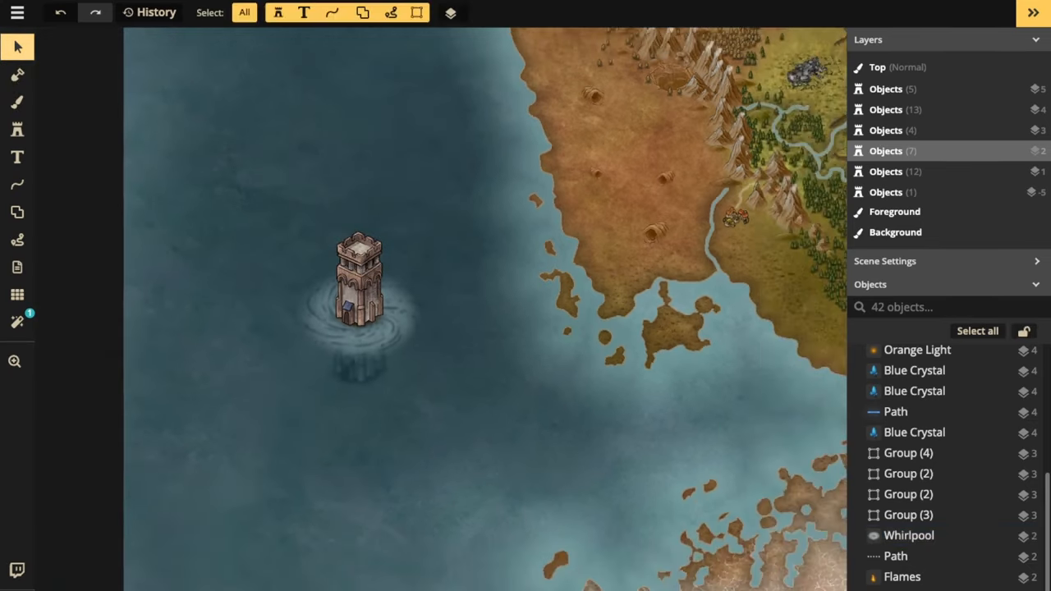
{"action": "left_click", "coordinate": [361, 287]}
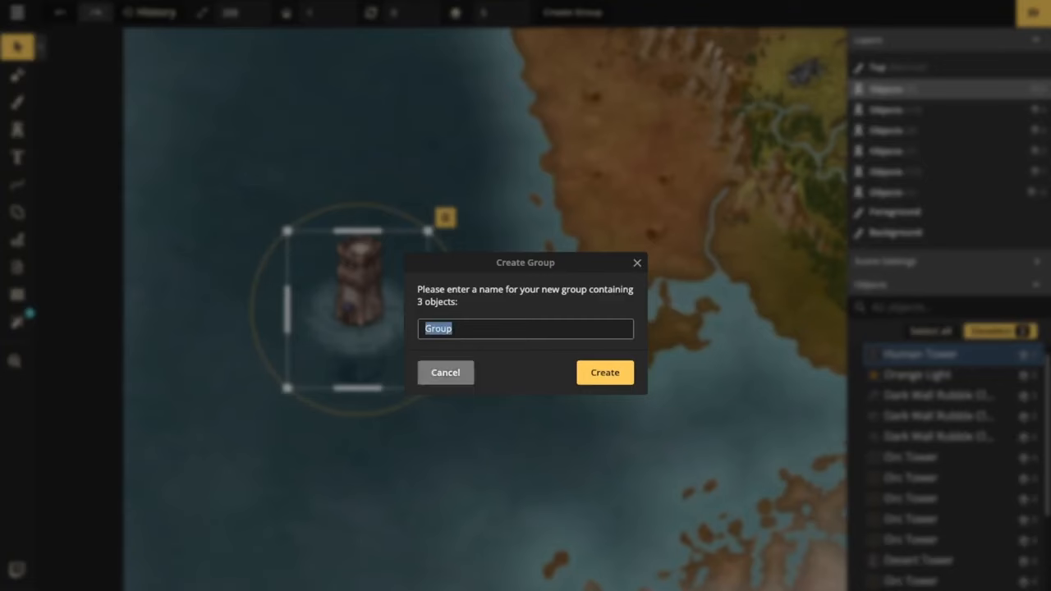
Create the tower group, then select its whirlpool and turn off blur.
{"action": "left_click", "coordinate": [604, 372]}
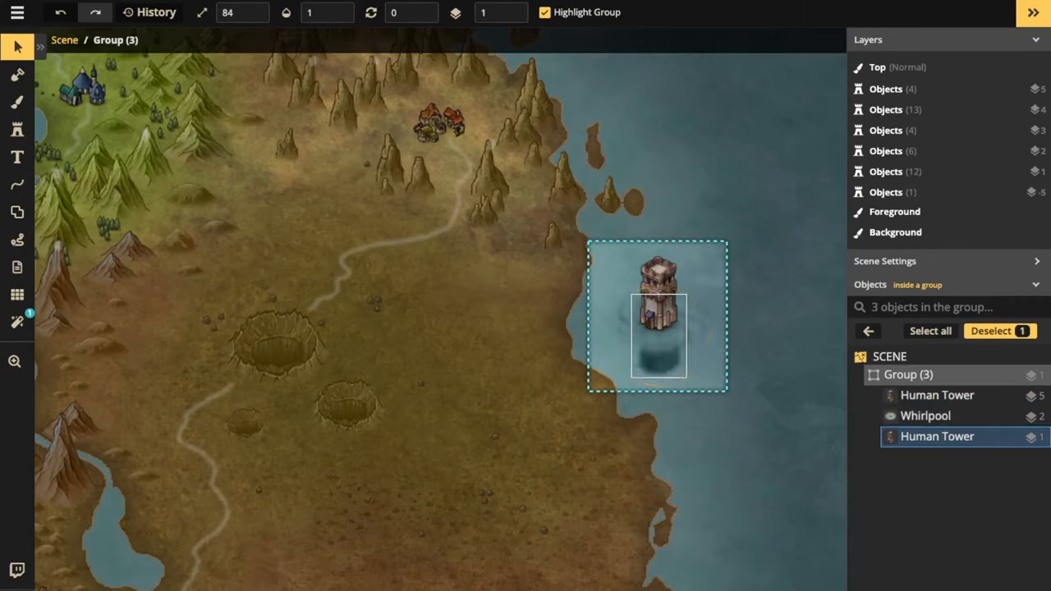
{"action": "left_click", "coordinate": [656, 328]}
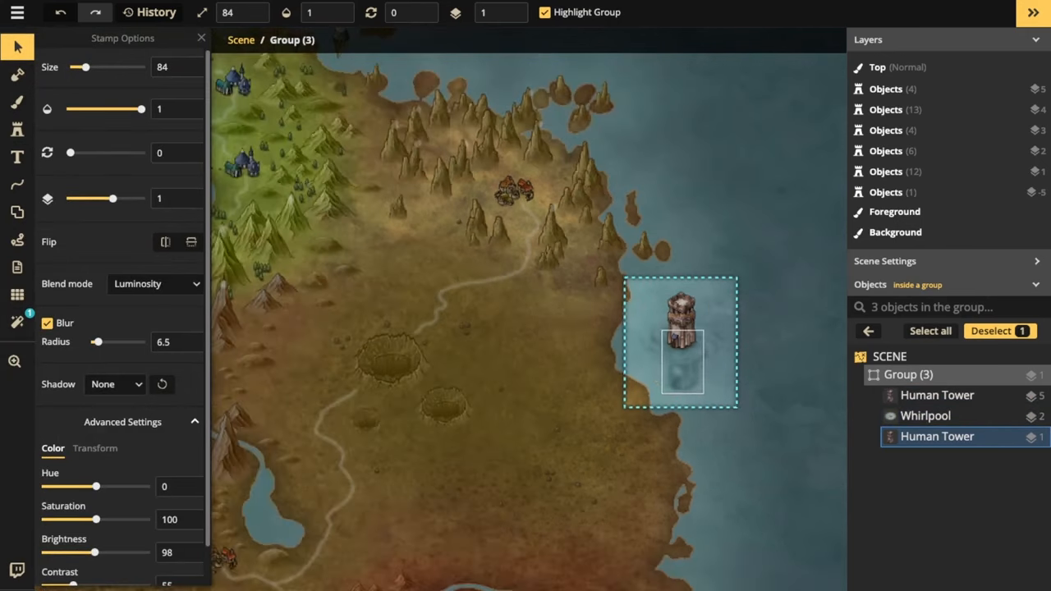
{"action": "left_click", "coordinate": [925, 416]}
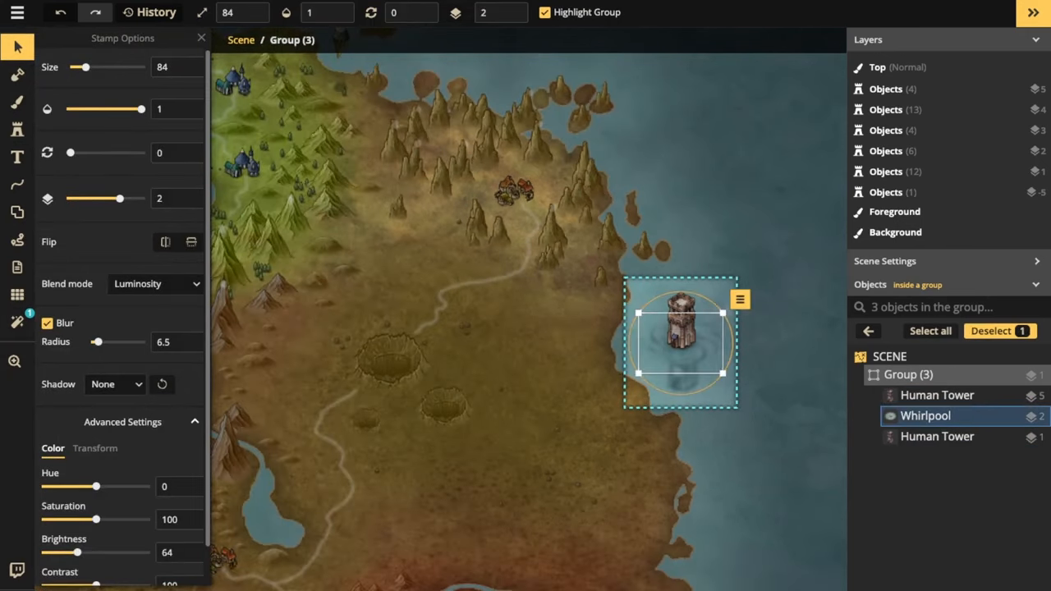
{"action": "left_click", "coordinate": [47, 323]}
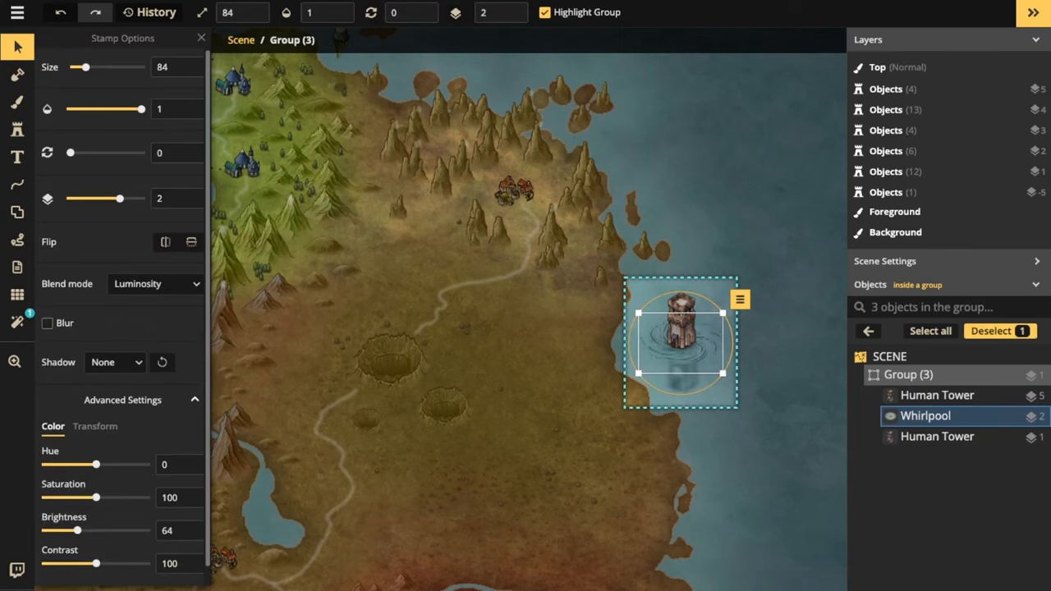